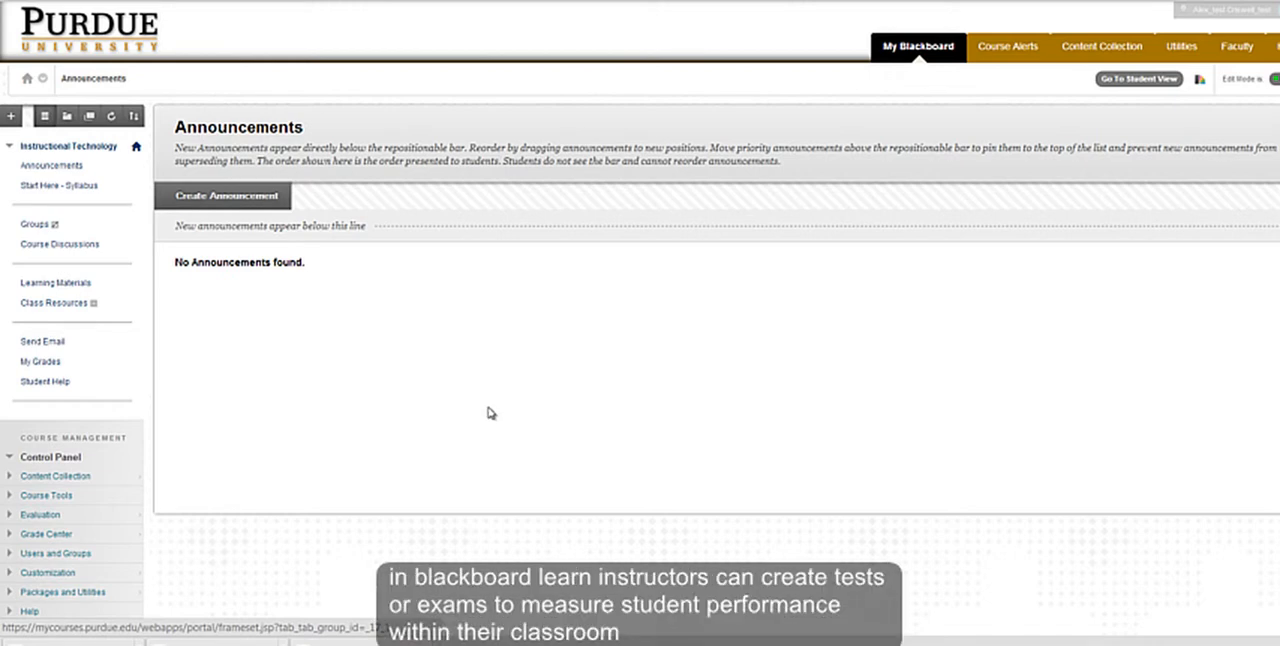
pyautogui.moveTo(484, 420)
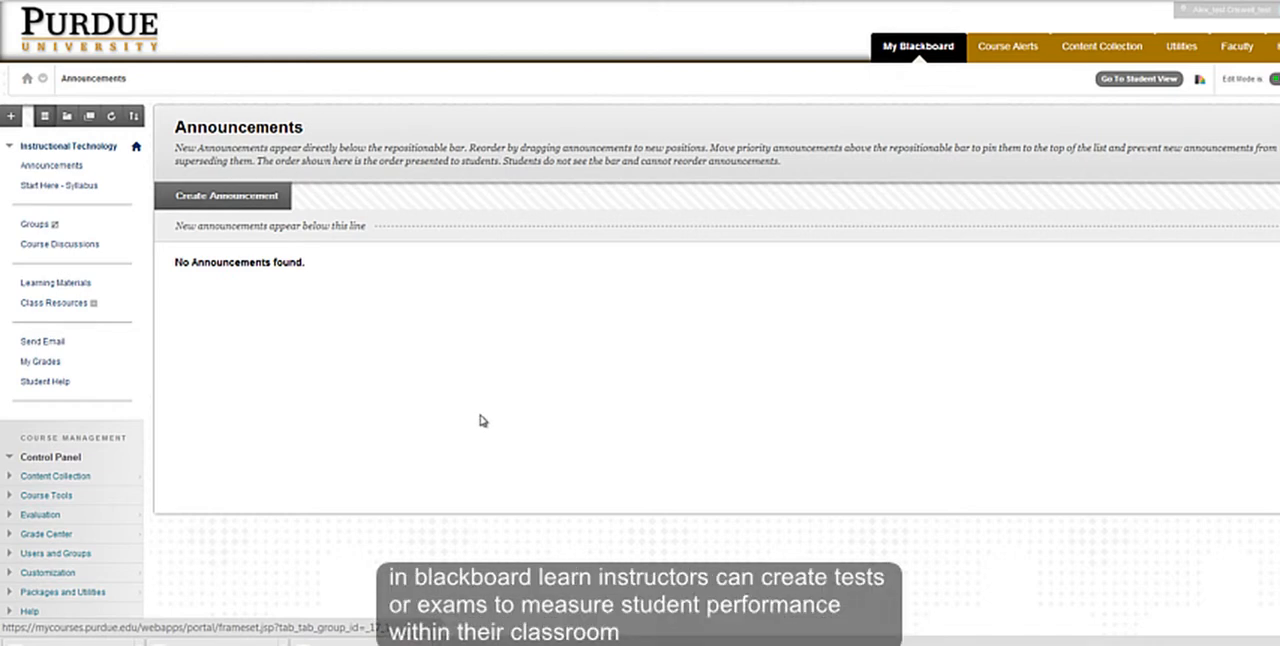
pyautogui.moveTo(512, 406)
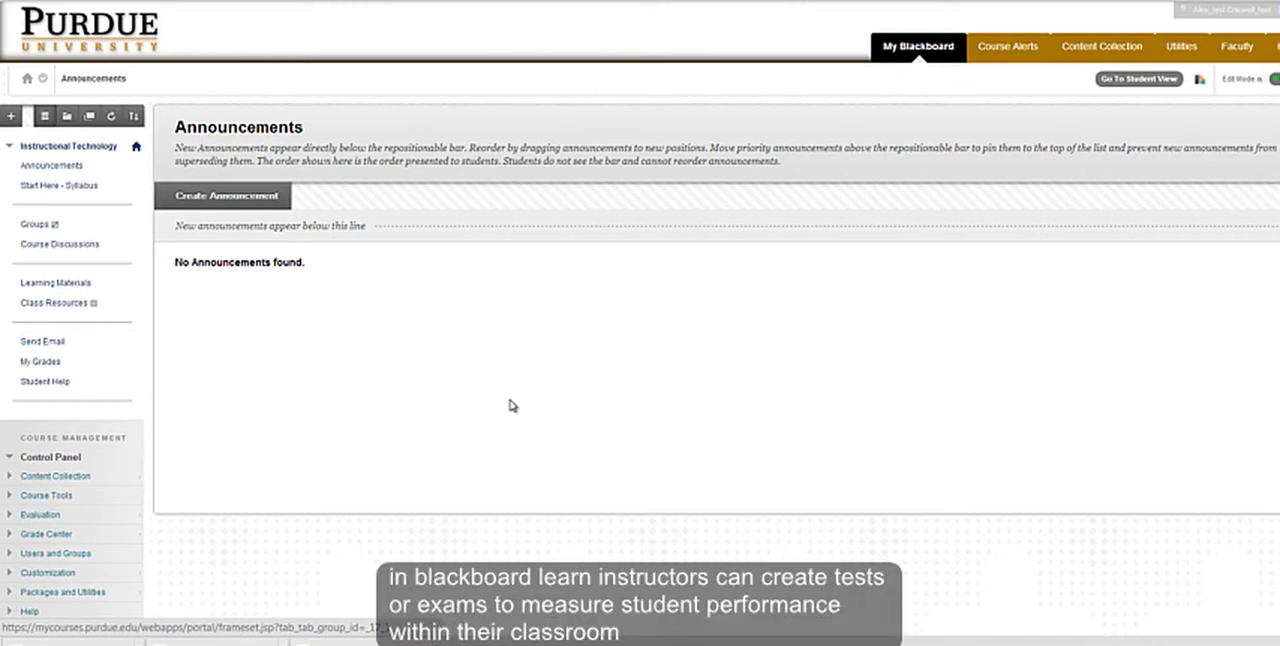
pyautogui.moveTo(510, 424)
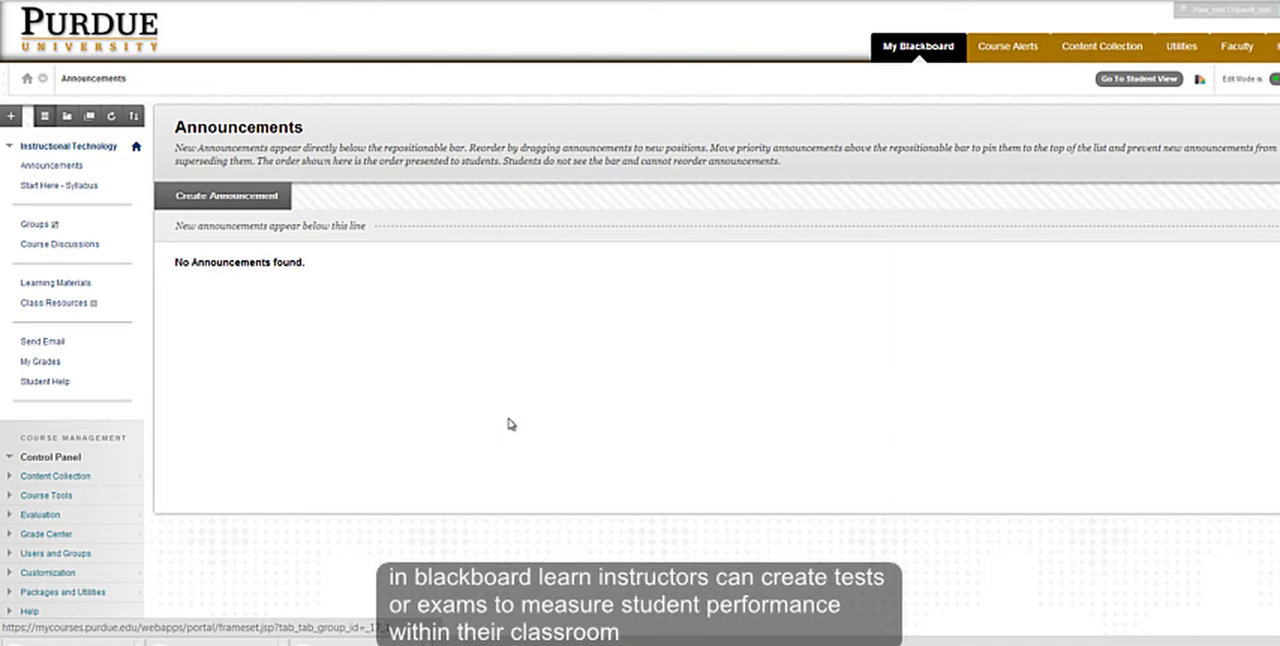
pyautogui.moveTo(504, 420)
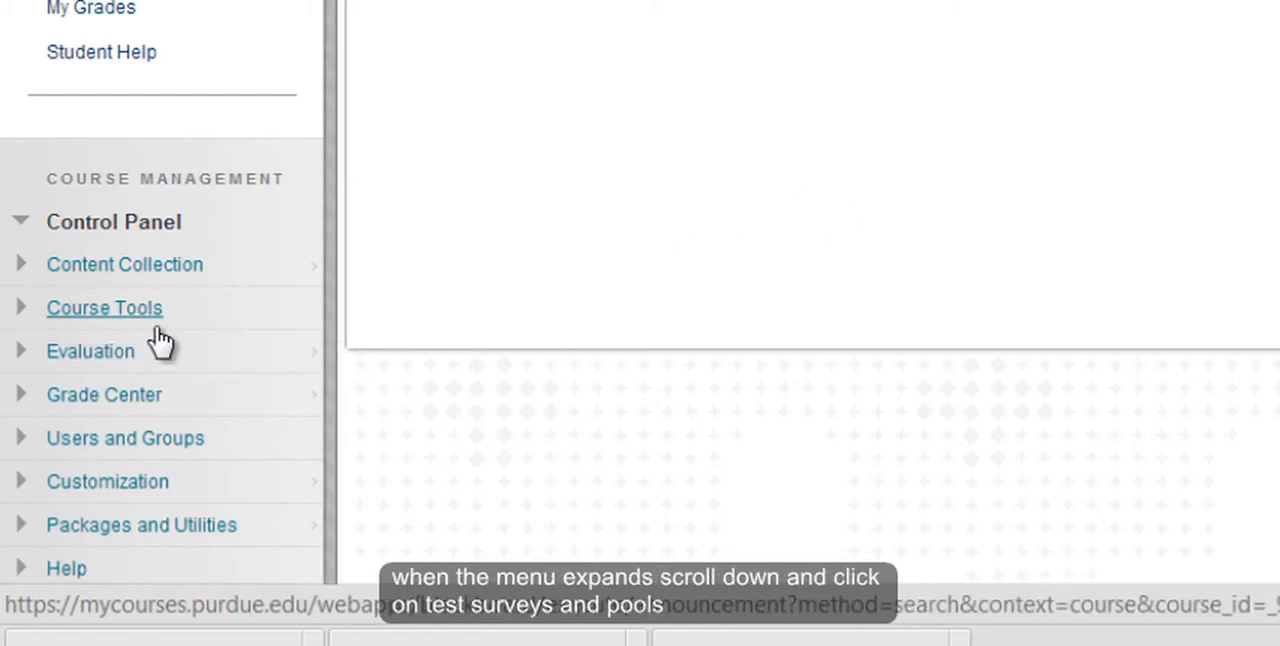
# Step: Reach the Tests, Surveys, and Pools area from Course Tools in the Control Panel
pyautogui.click(104, 308)
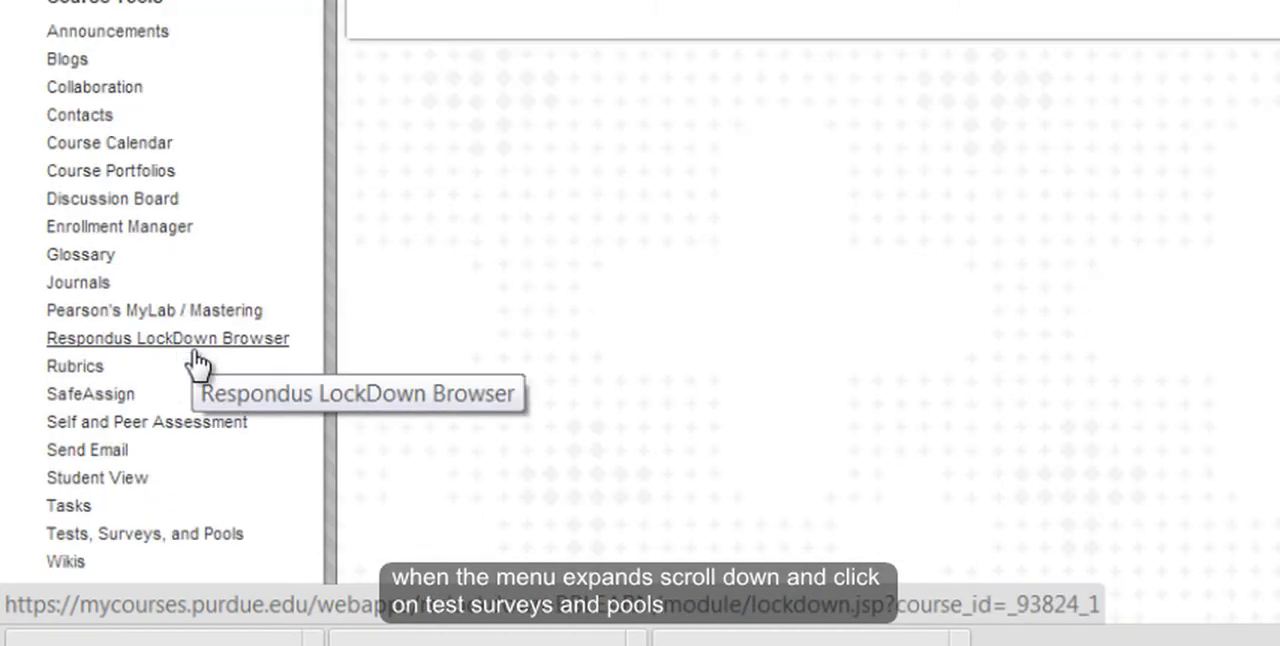
pyautogui.scroll(-3)
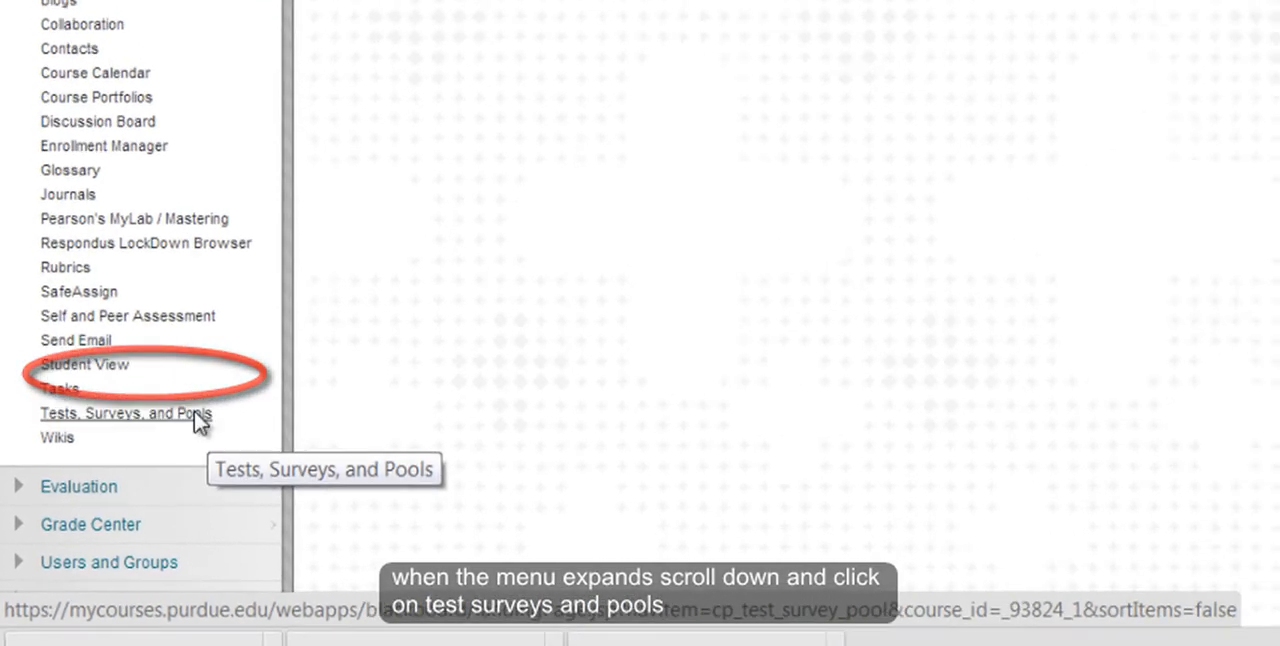
pyautogui.click(124, 414)
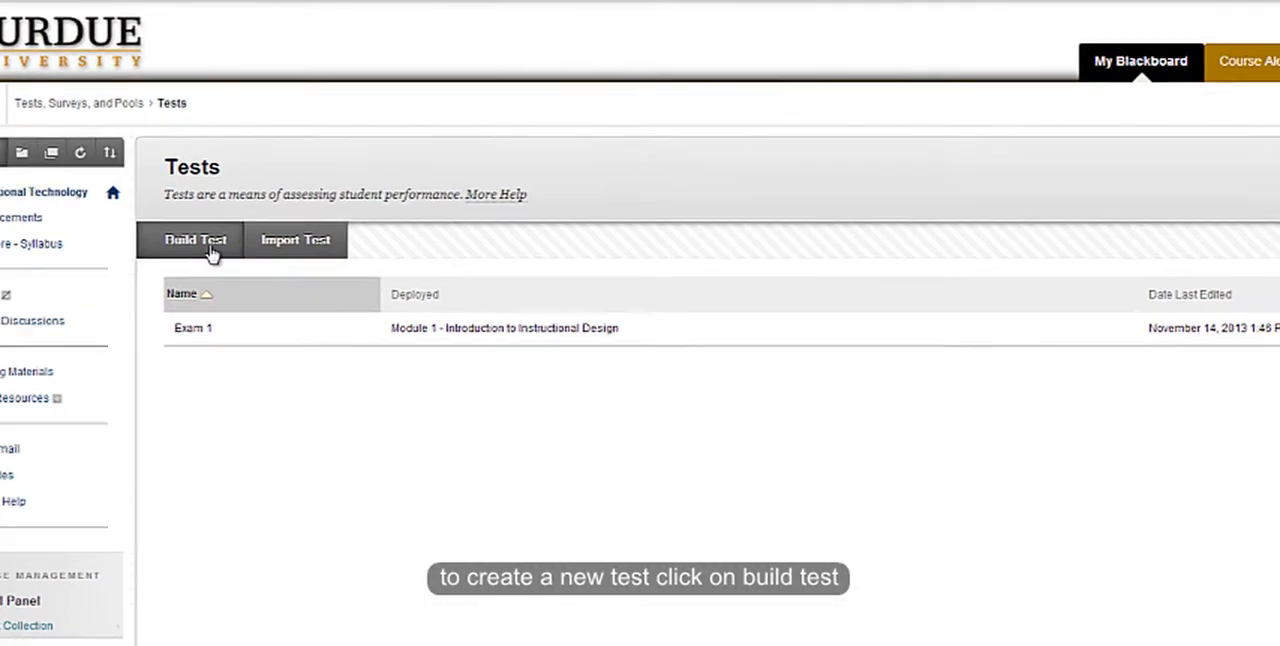
# Step: Begin building a new test named Exam 2
pyautogui.click(196, 240)
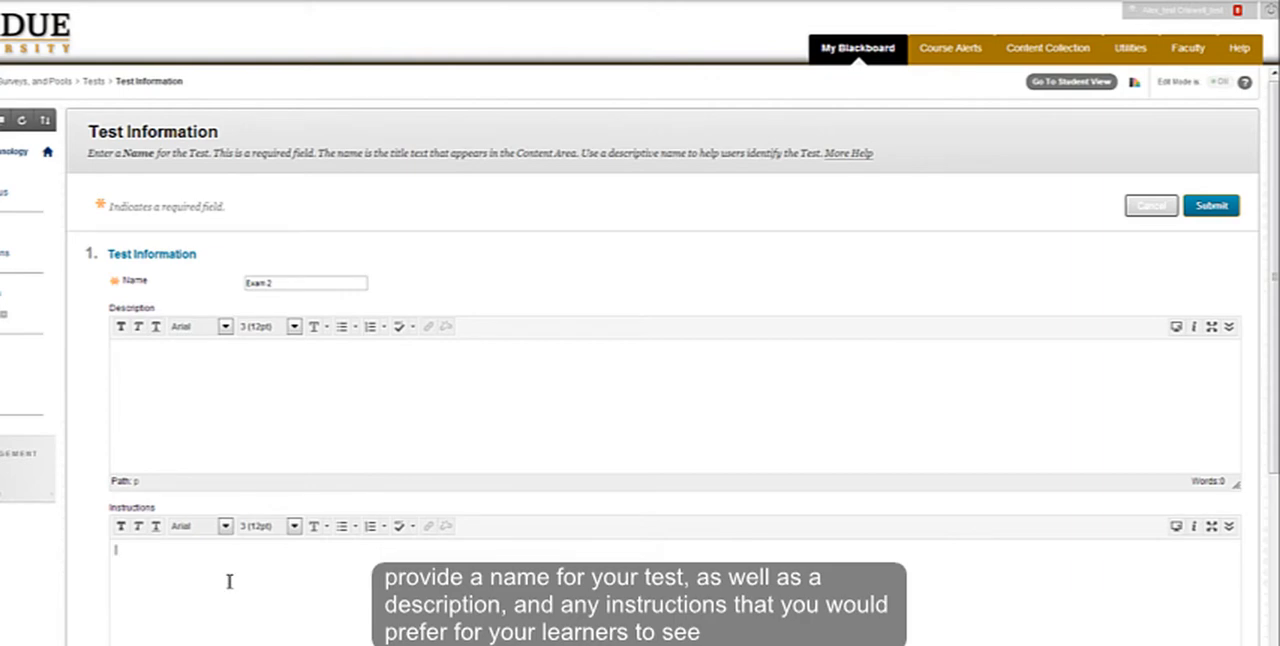
pyautogui.moveTo(364, 468)
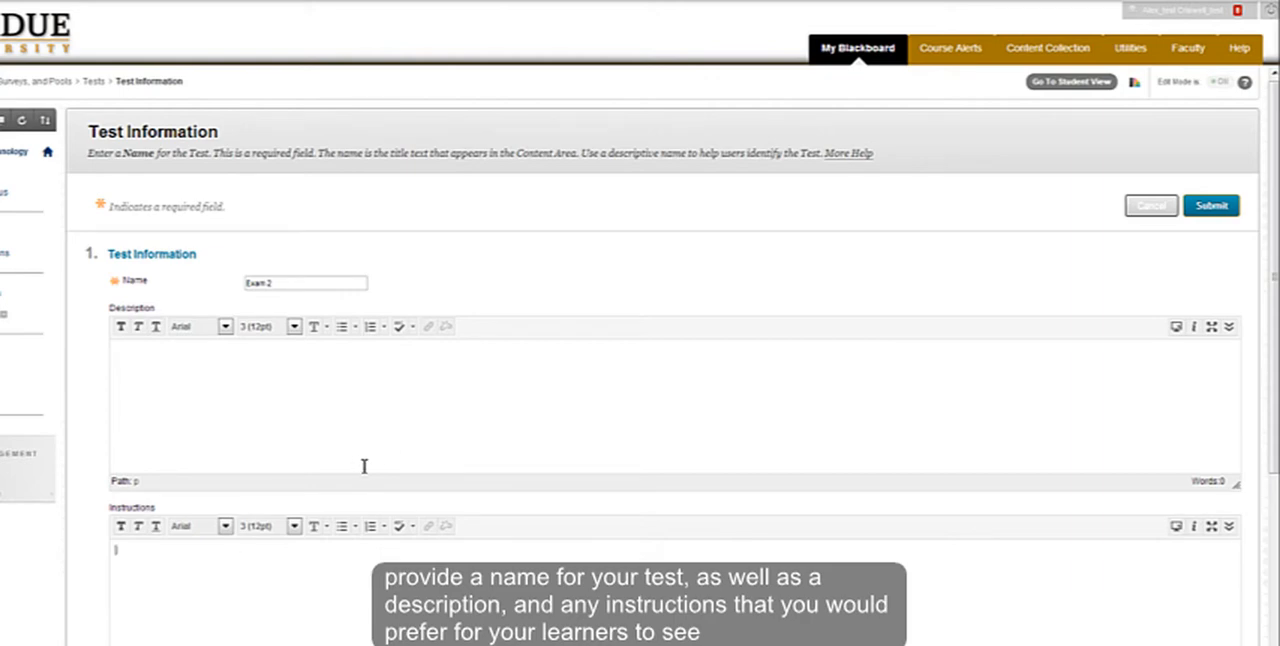
pyautogui.moveTo(1236, 296)
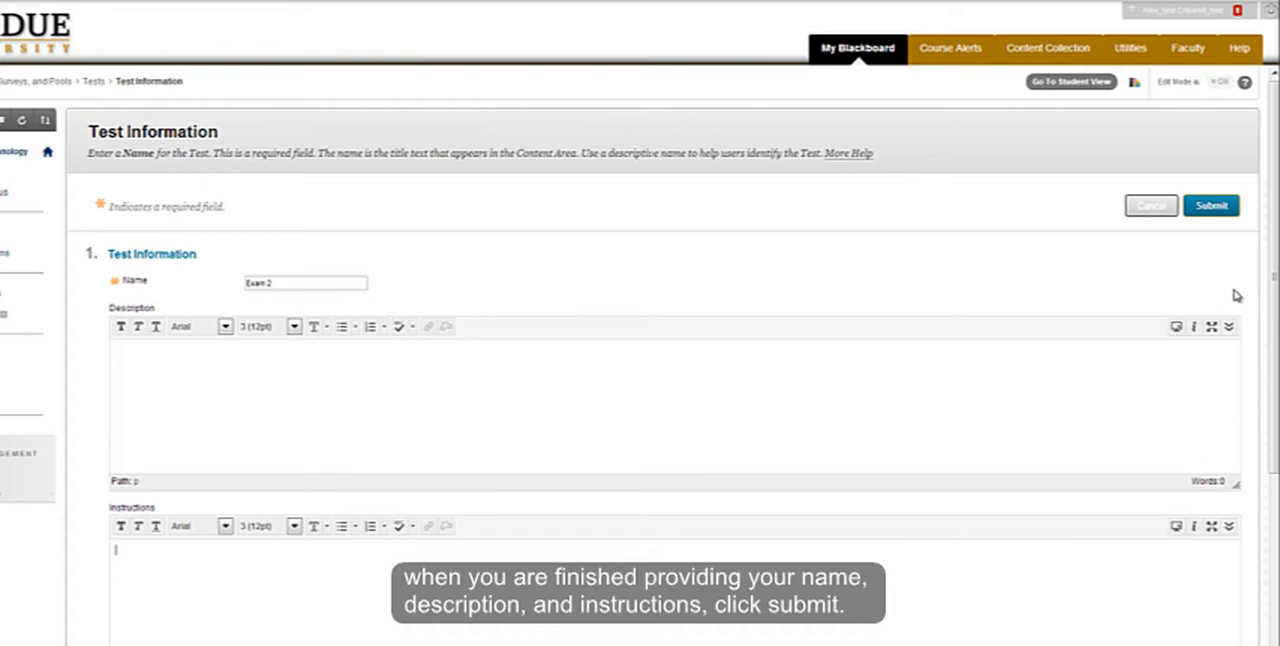
# Step: Submit the Test Information form so Exam 2's empty test canvas appears
pyautogui.click(1210, 204)
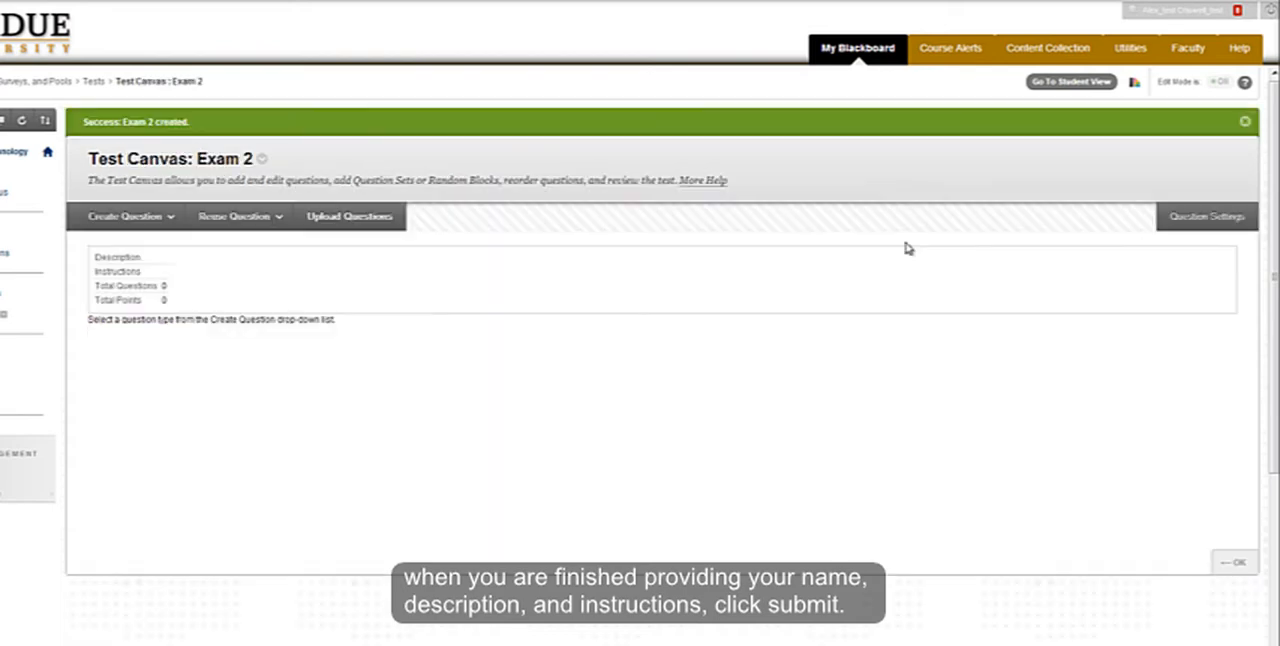
pyautogui.moveTo(858, 284)
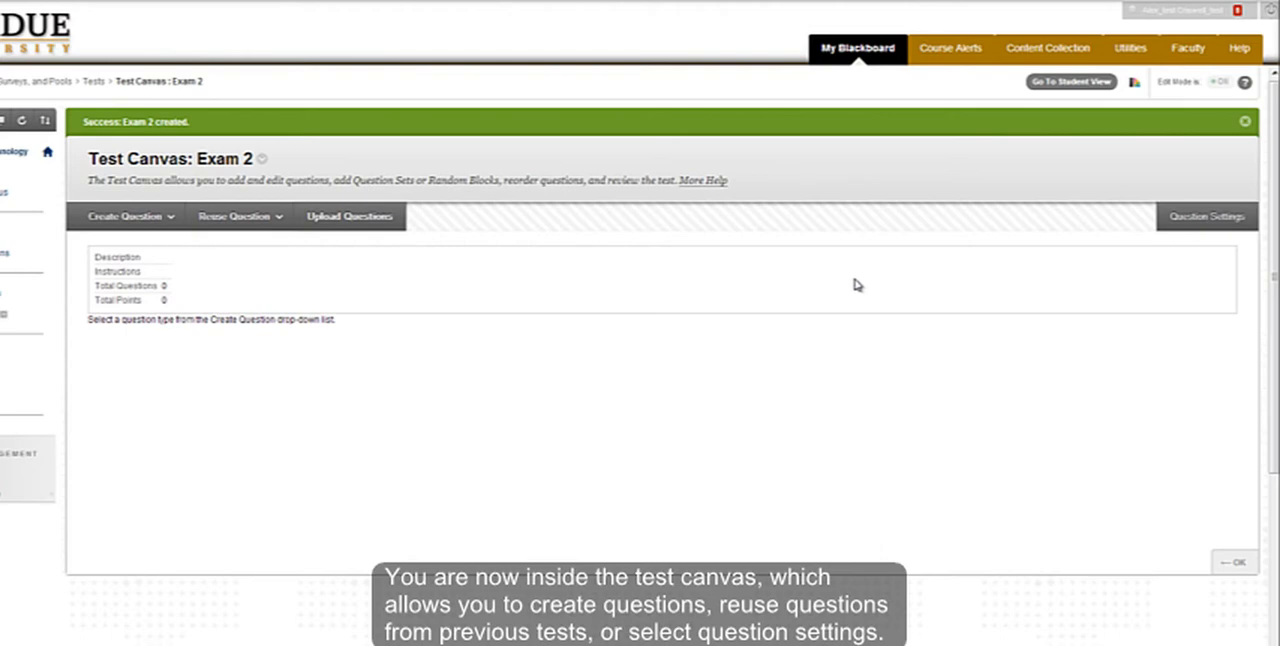
pyautogui.moveTo(824, 294)
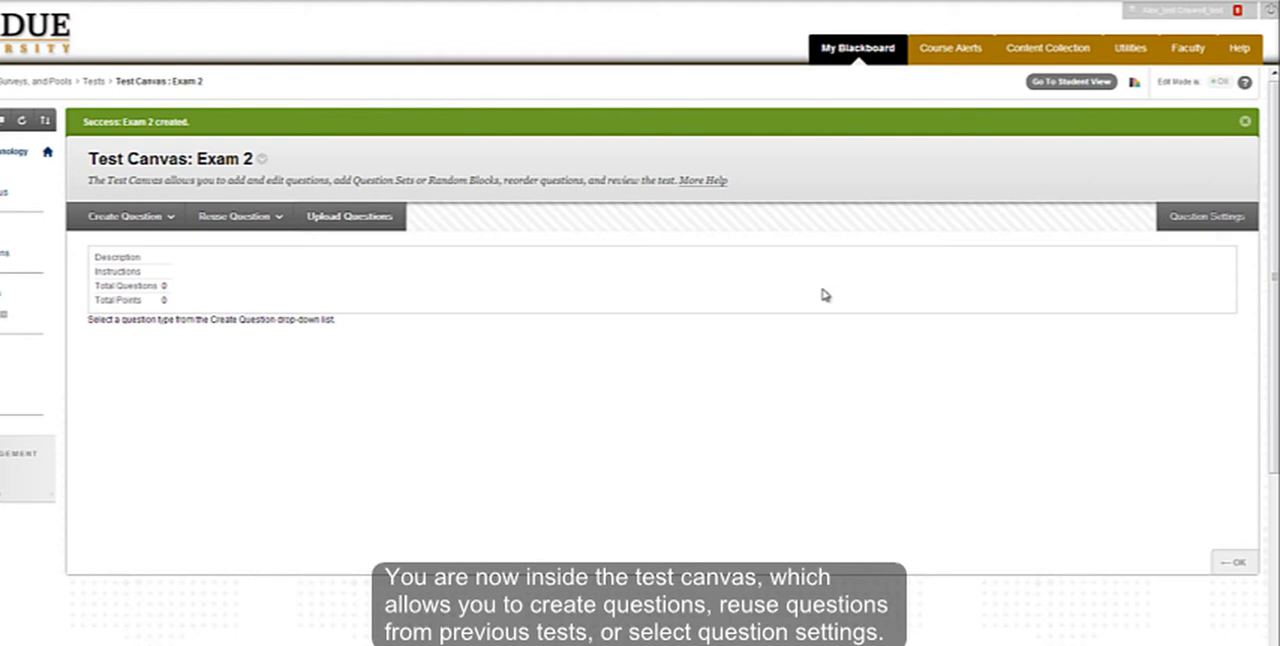
pyautogui.moveTo(800, 298)
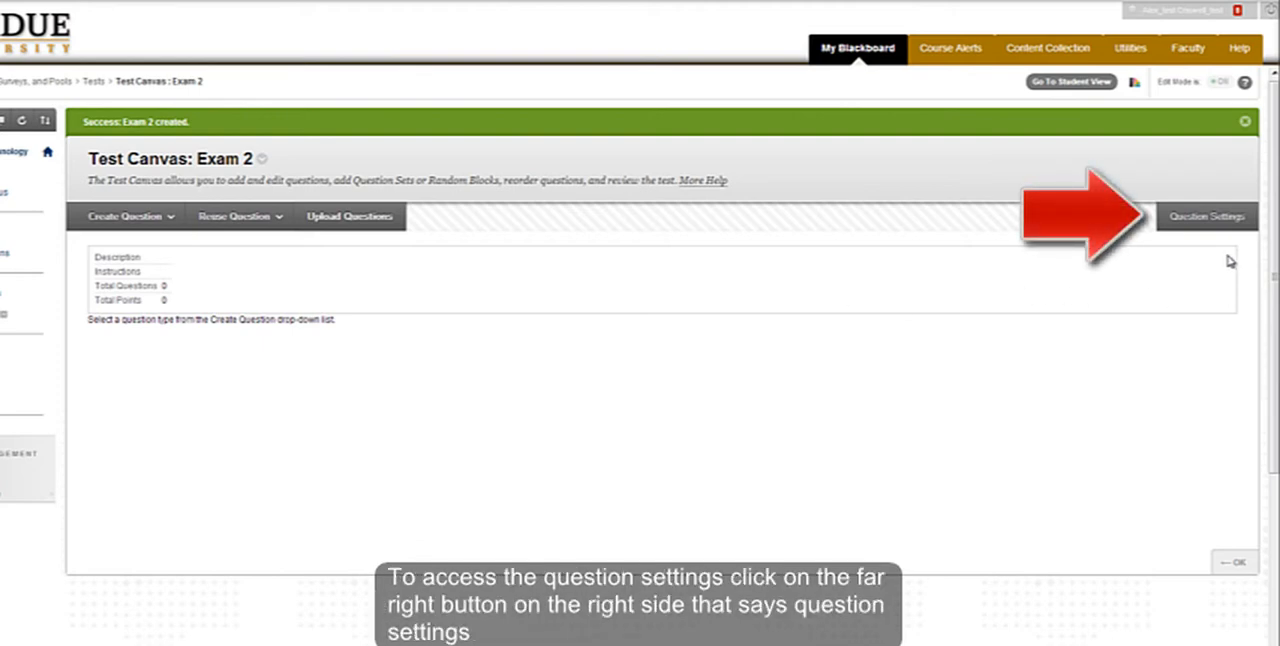
pyautogui.moveTo(1208, 216)
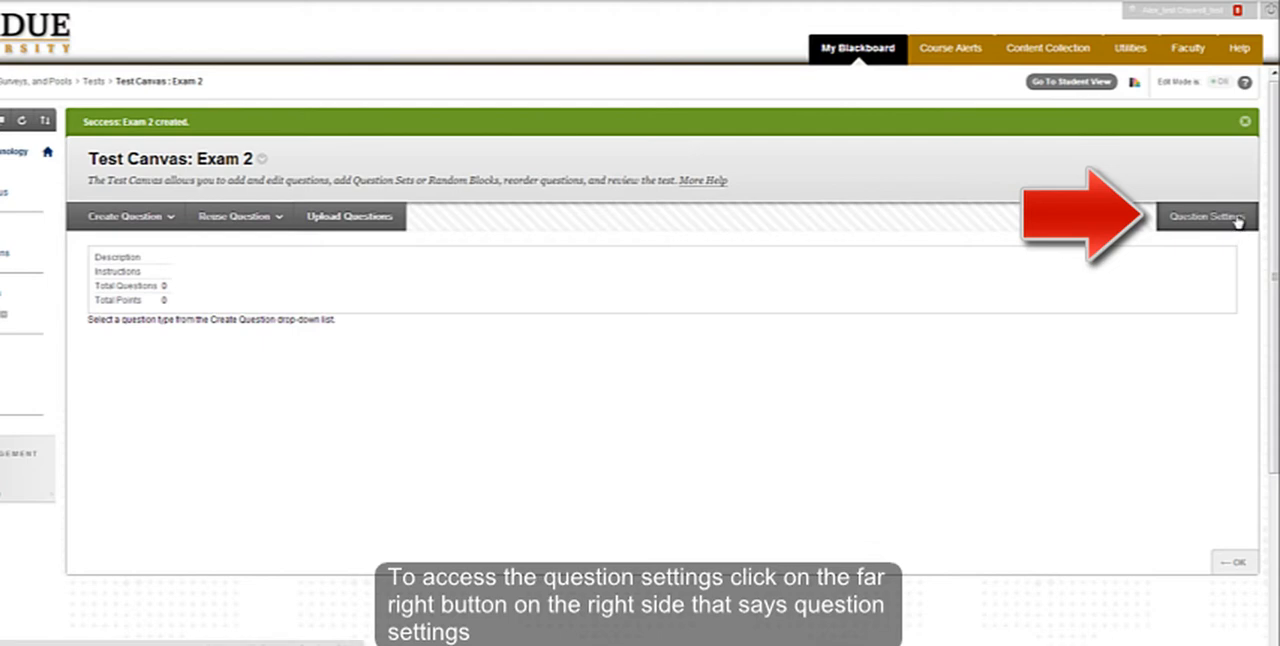
# Step: Review Exam 2's question settings for feedback, scoring and display
pyautogui.click(1206, 216)
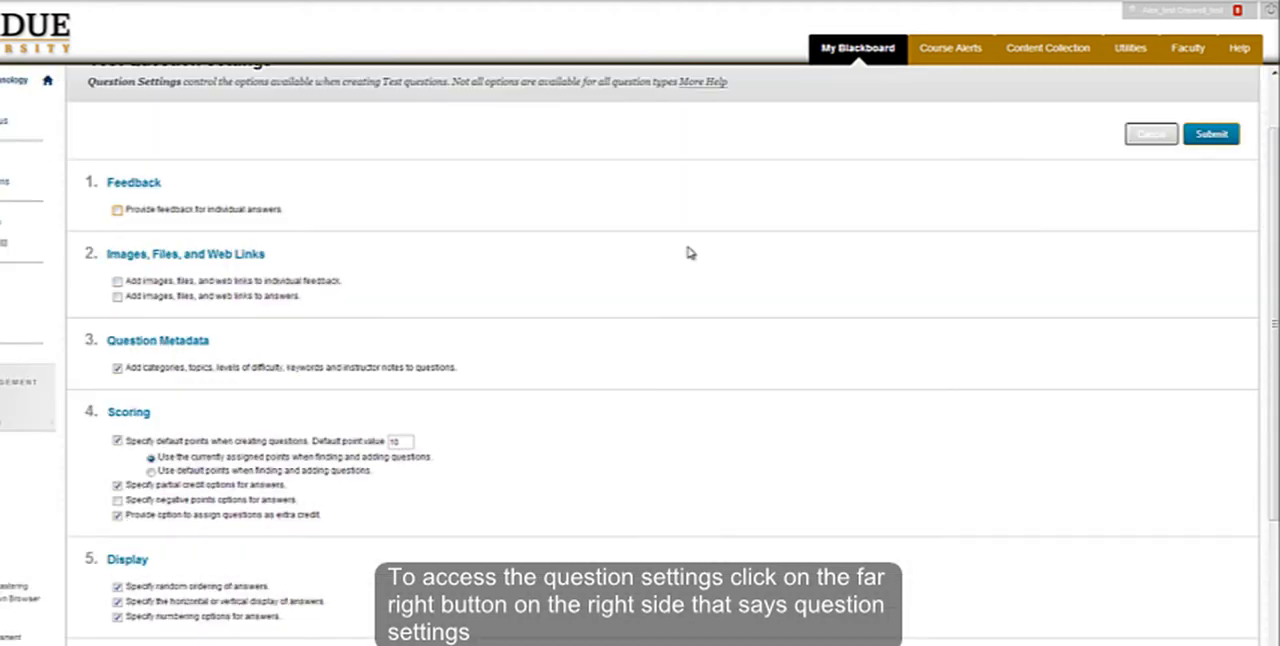
pyautogui.moveTo(700, 244)
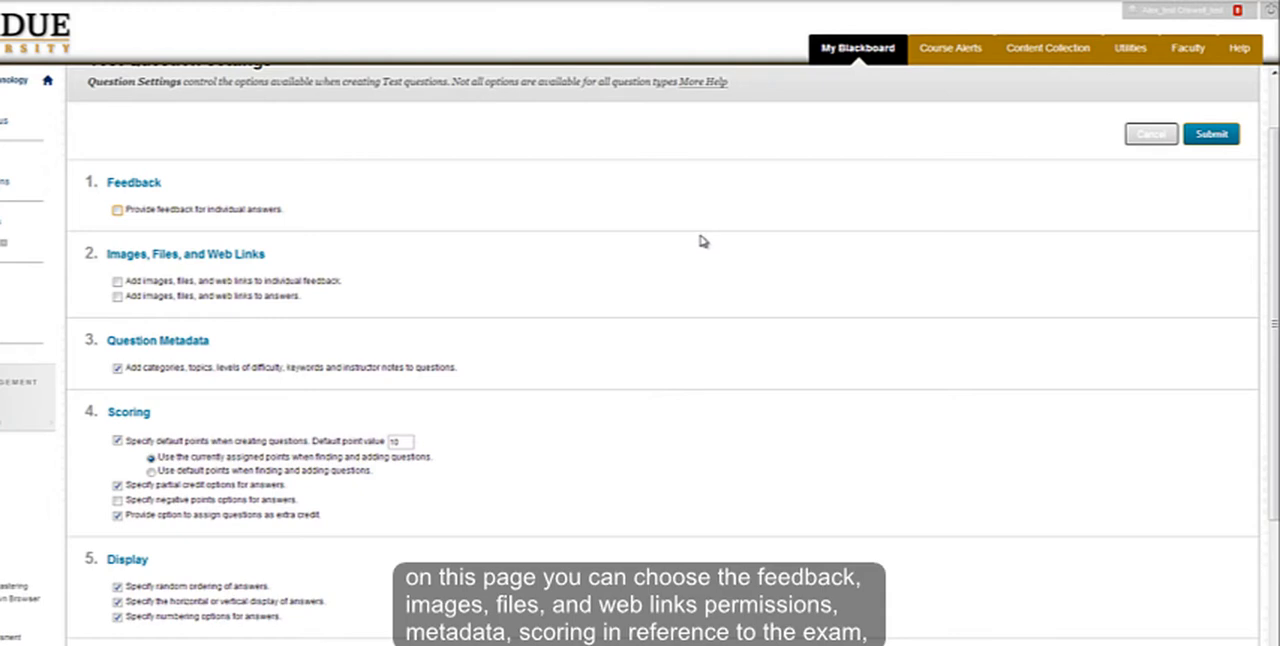
pyautogui.scroll(-3)
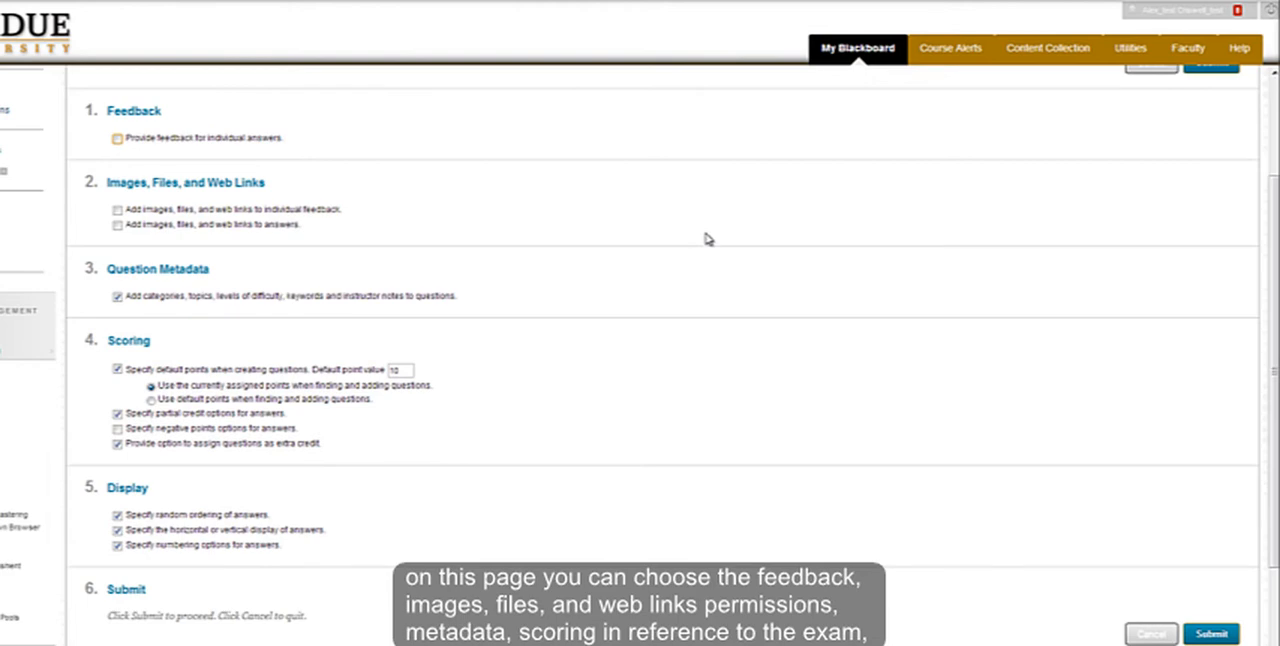
pyautogui.moveTo(670, 258)
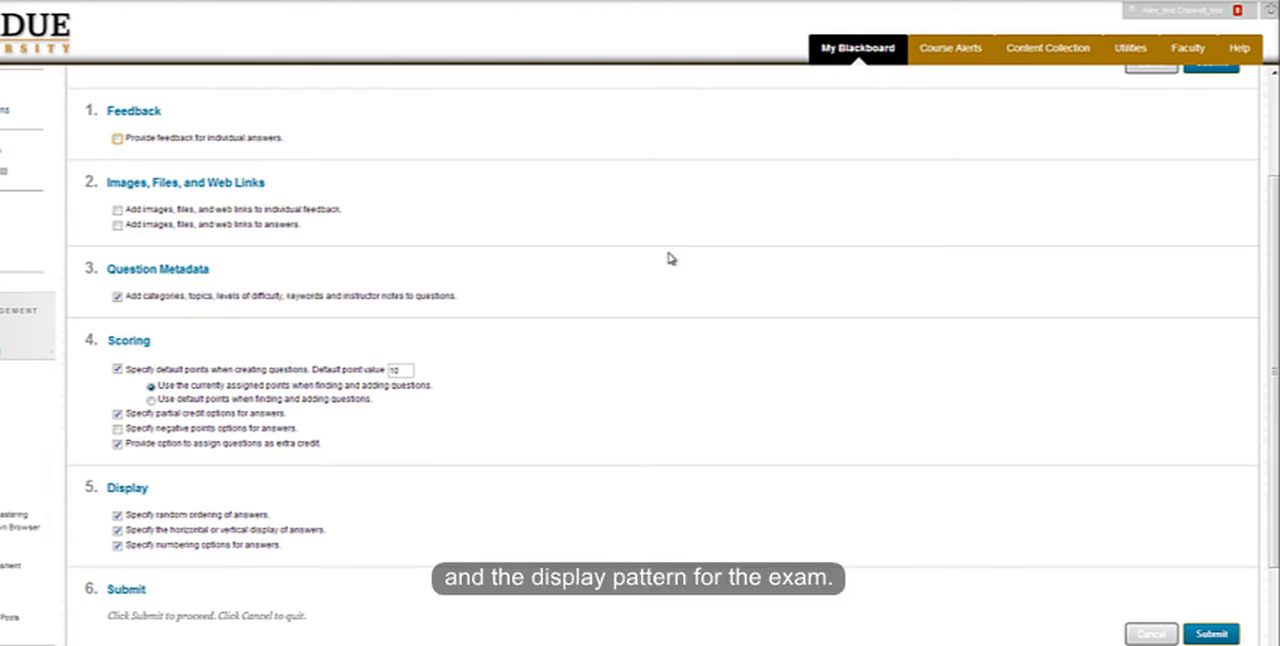
pyautogui.moveTo(618, 272)
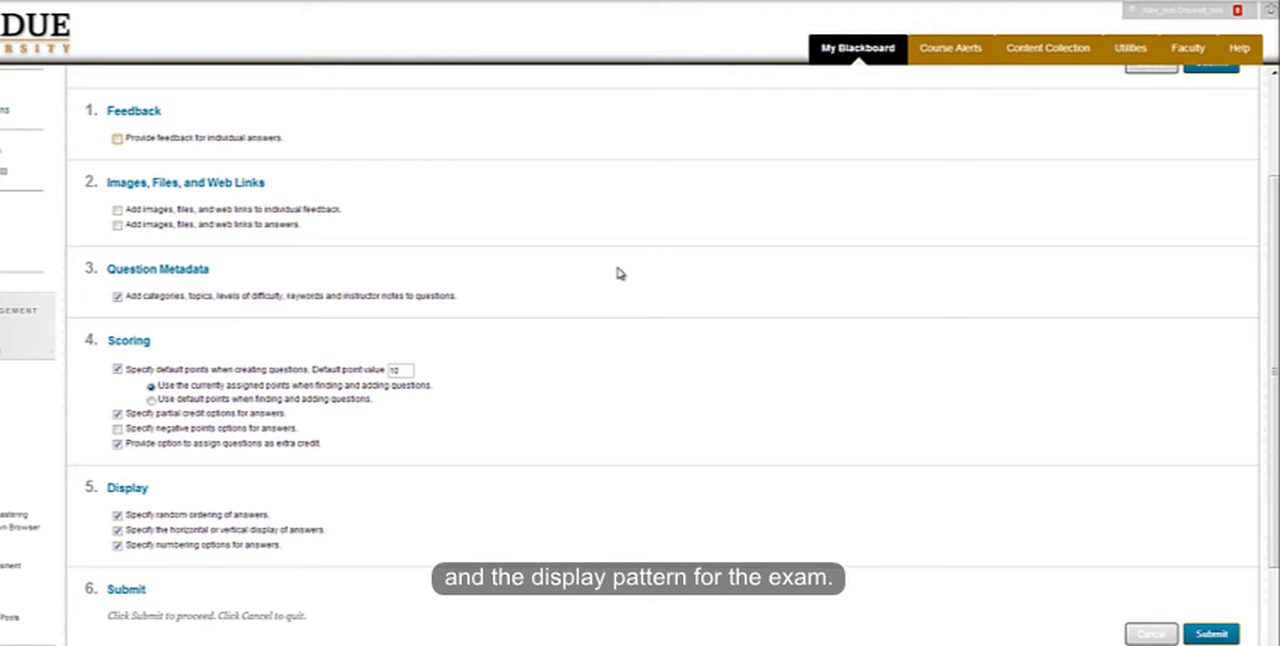
pyautogui.moveTo(634, 290)
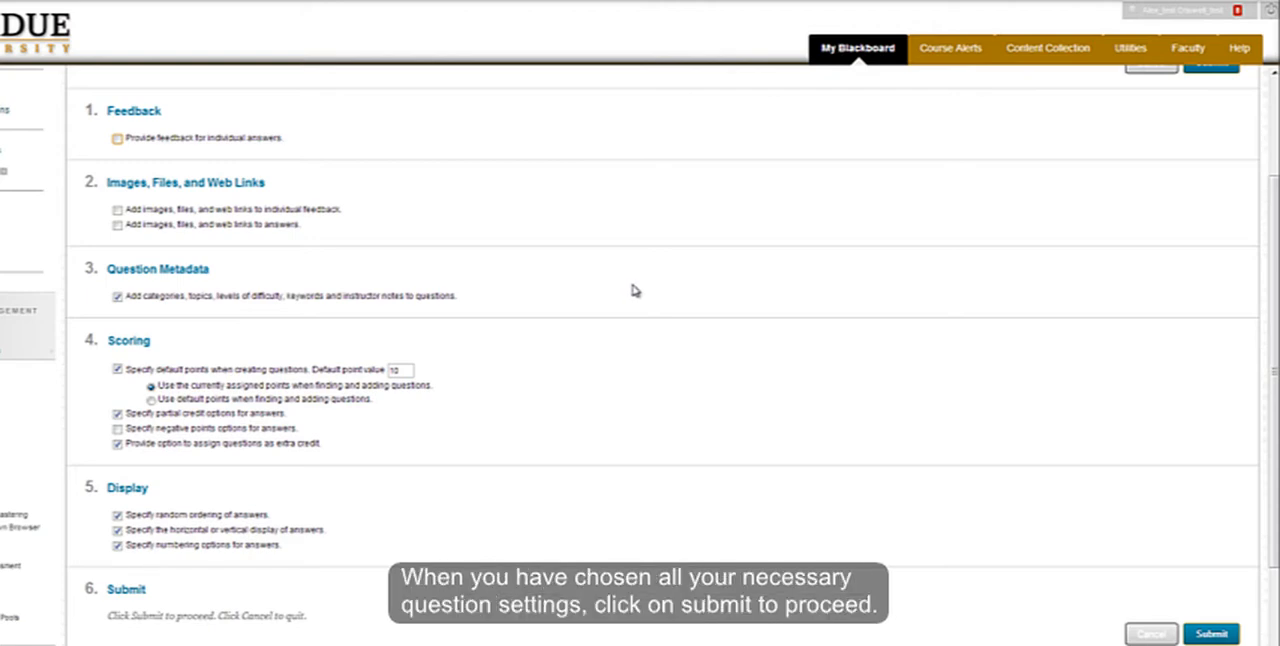
pyautogui.moveTo(582, 344)
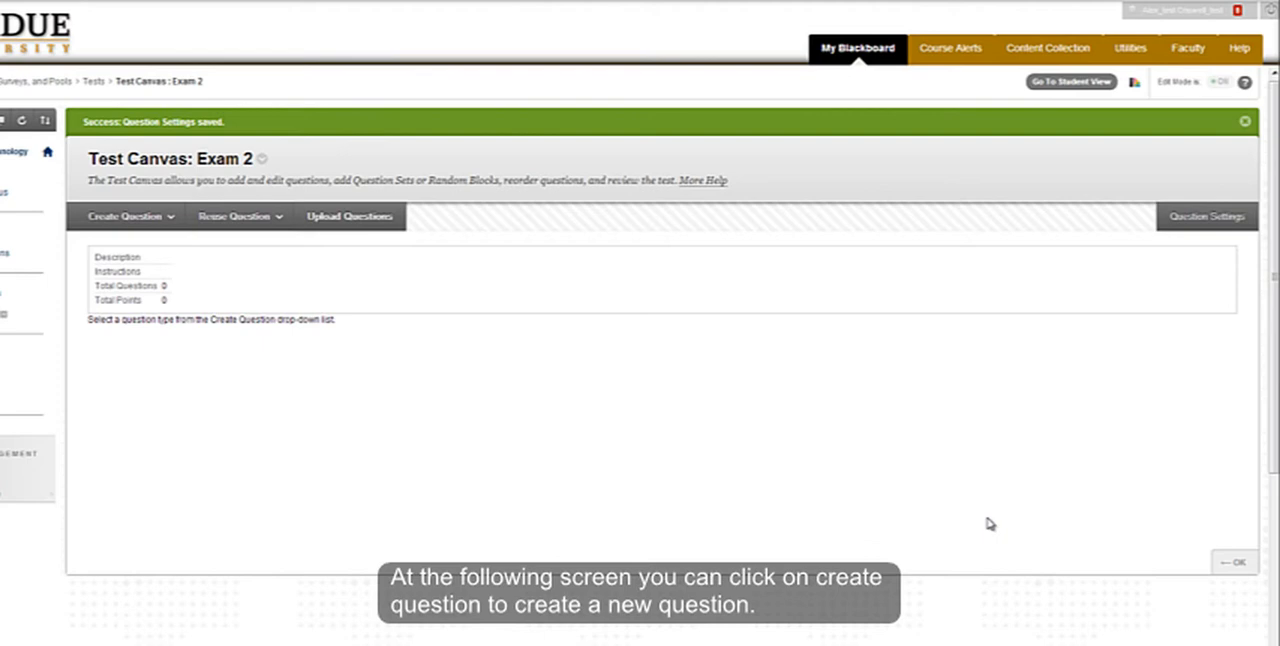
# Step: Choose True/False from the Create Question menu on the Exam 2 canvas
pyautogui.scroll(-3)
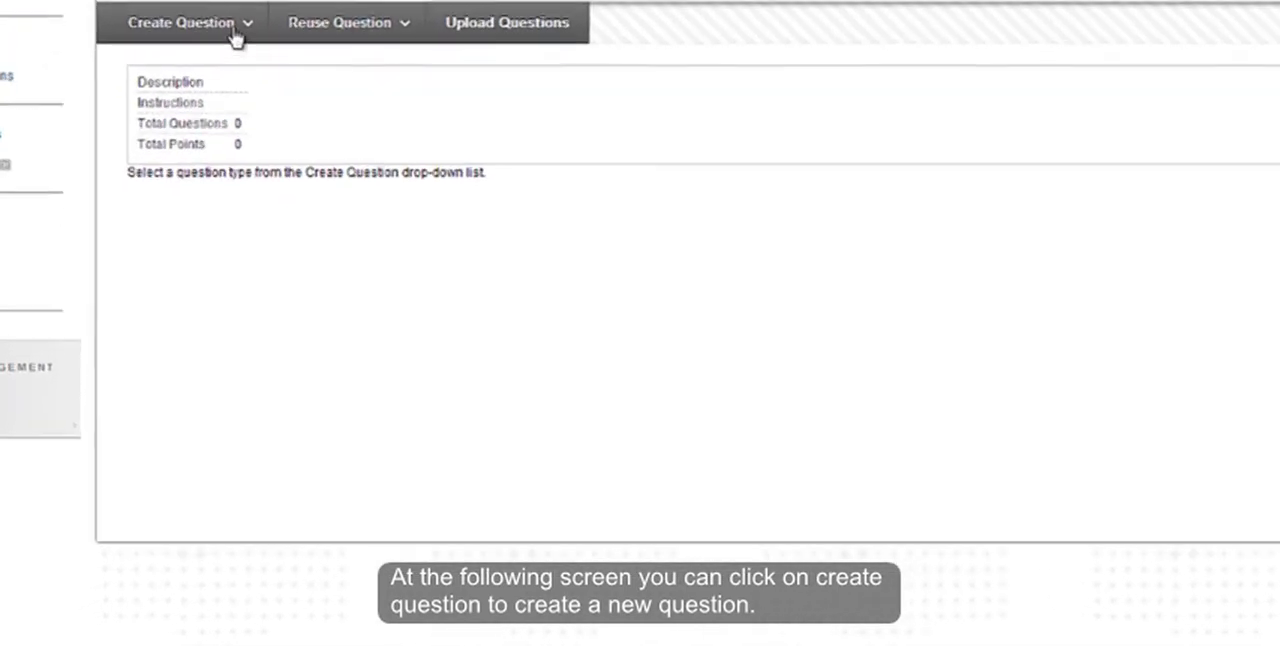
pyautogui.click(180, 22)
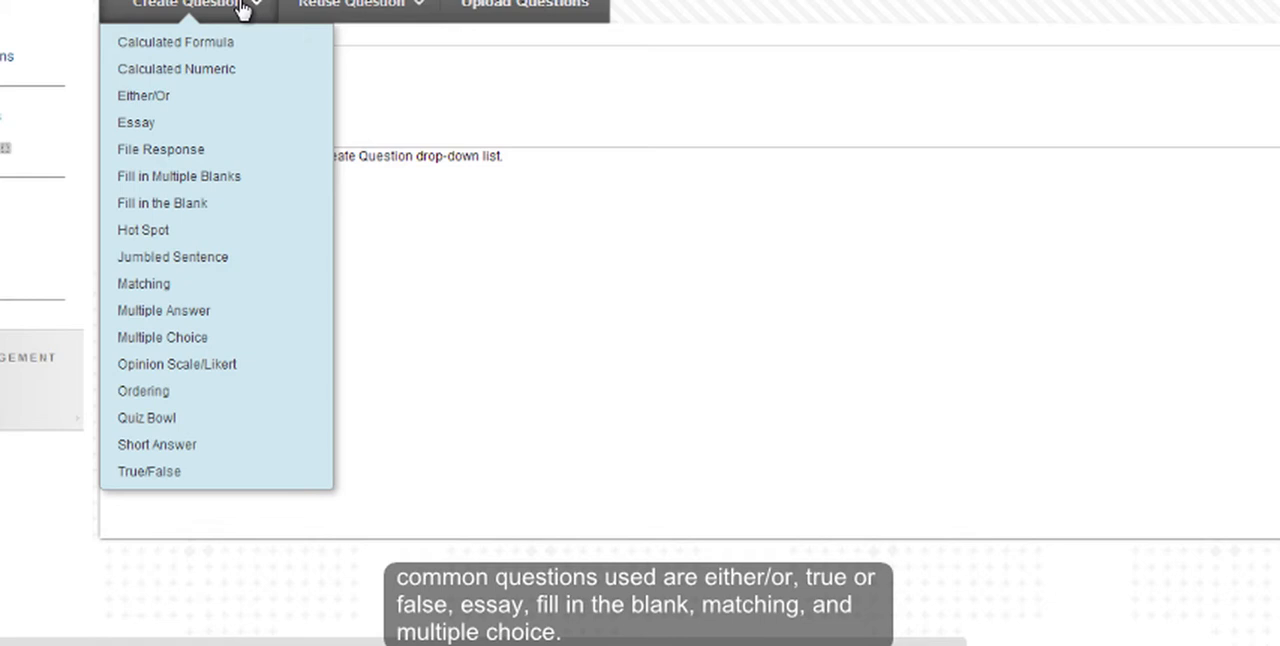
pyautogui.moveTo(228, 16)
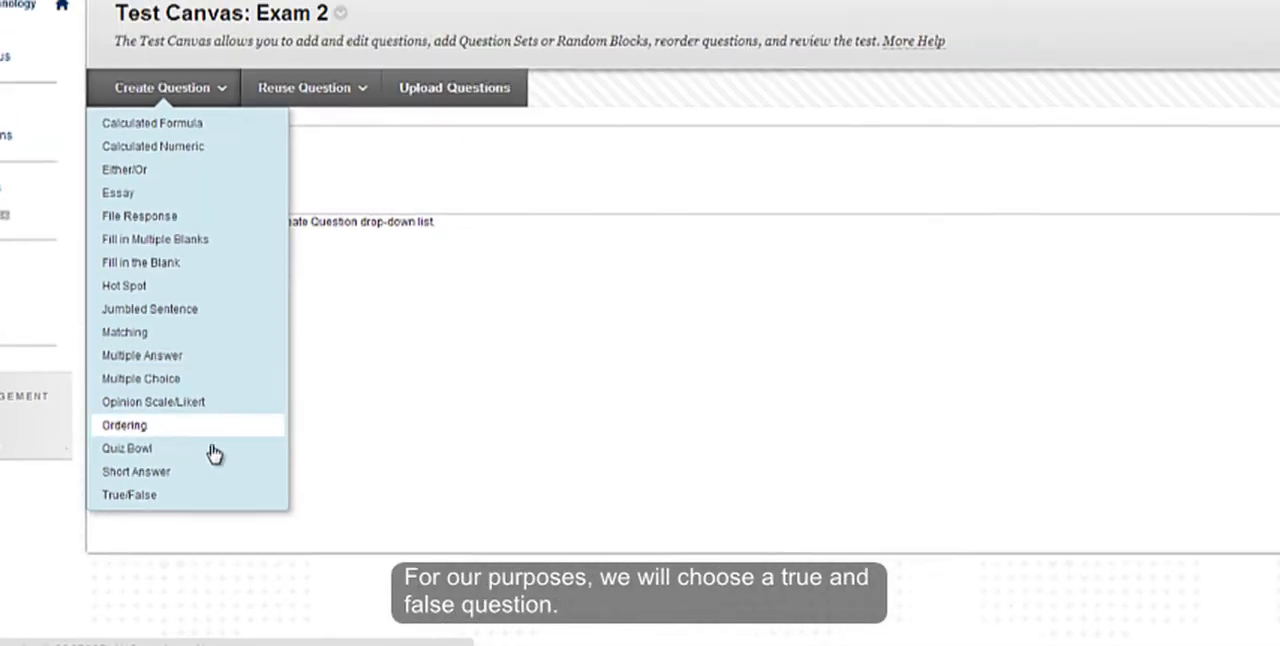
pyautogui.click(128, 494)
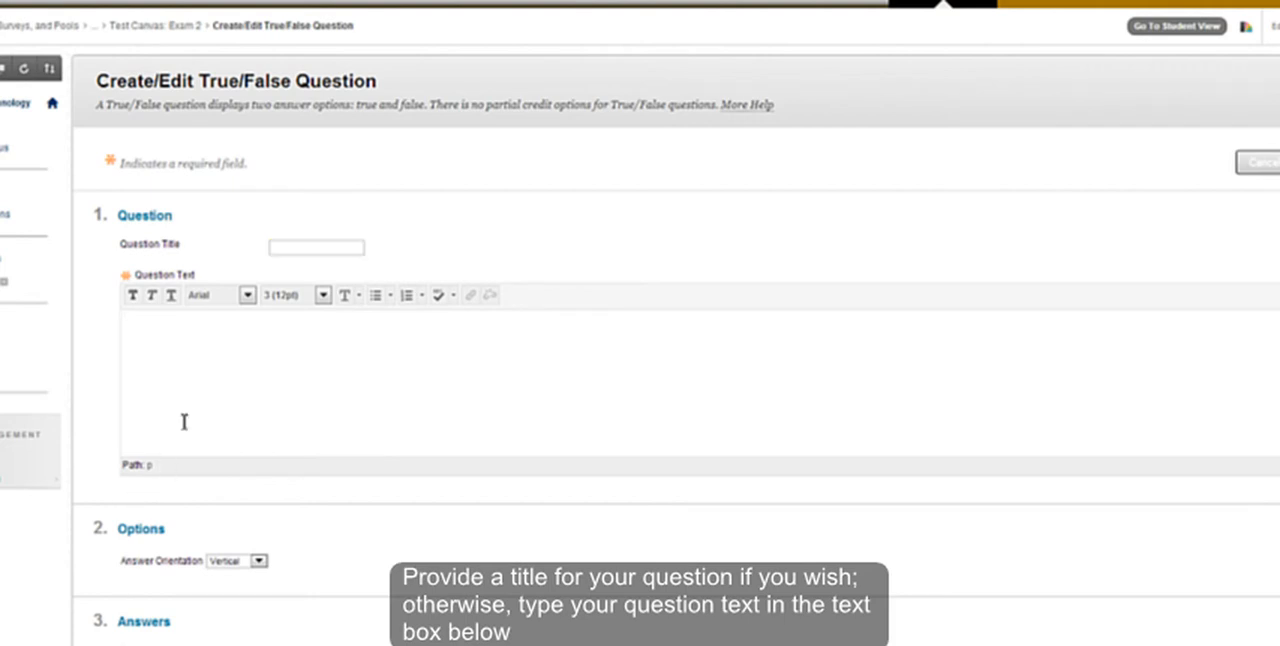
# Step: Enter 'Purdue University is located in West Lafayette, Indiana.' as question text, answer left True
pyautogui.write('Purdue University is located in West Lafayette, Indiana.')
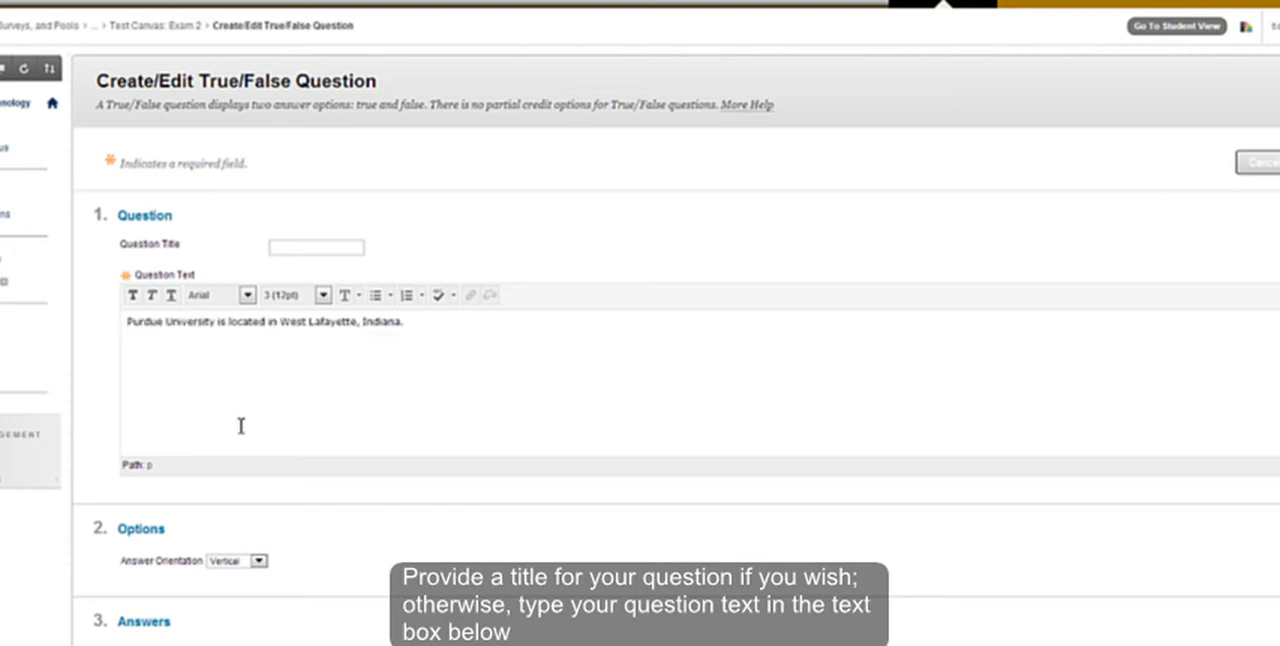
pyautogui.scroll(-3)
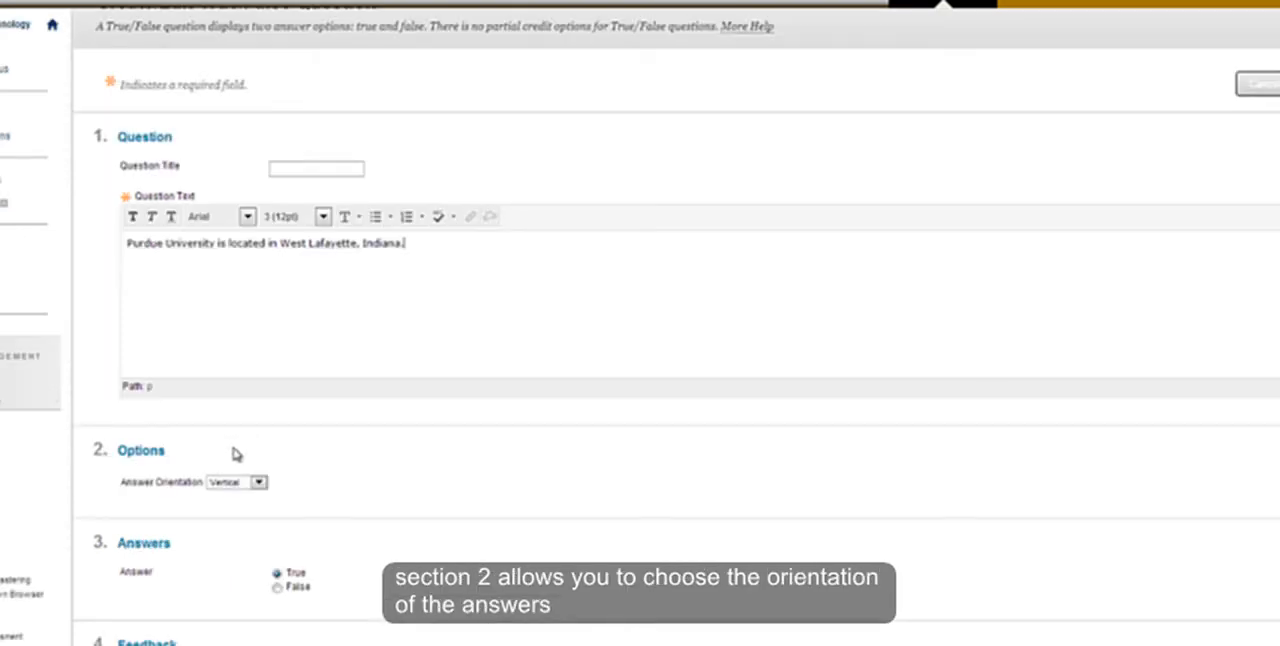
pyautogui.moveTo(280, 444)
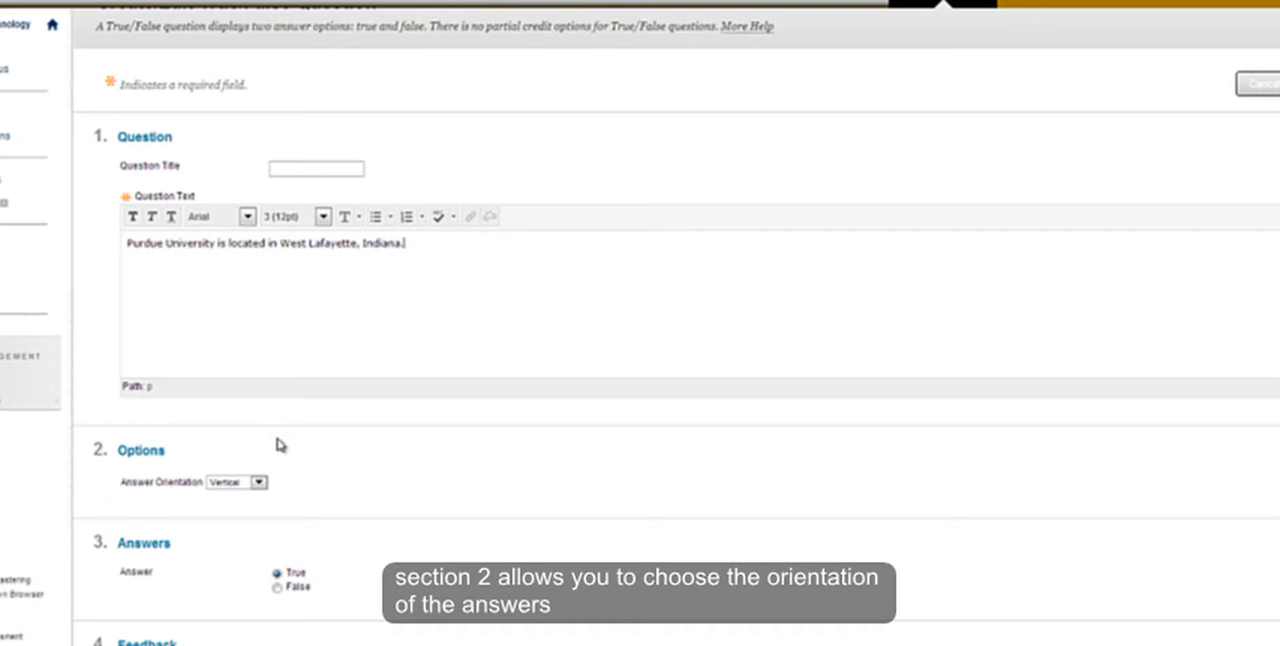
pyautogui.scroll(-3)
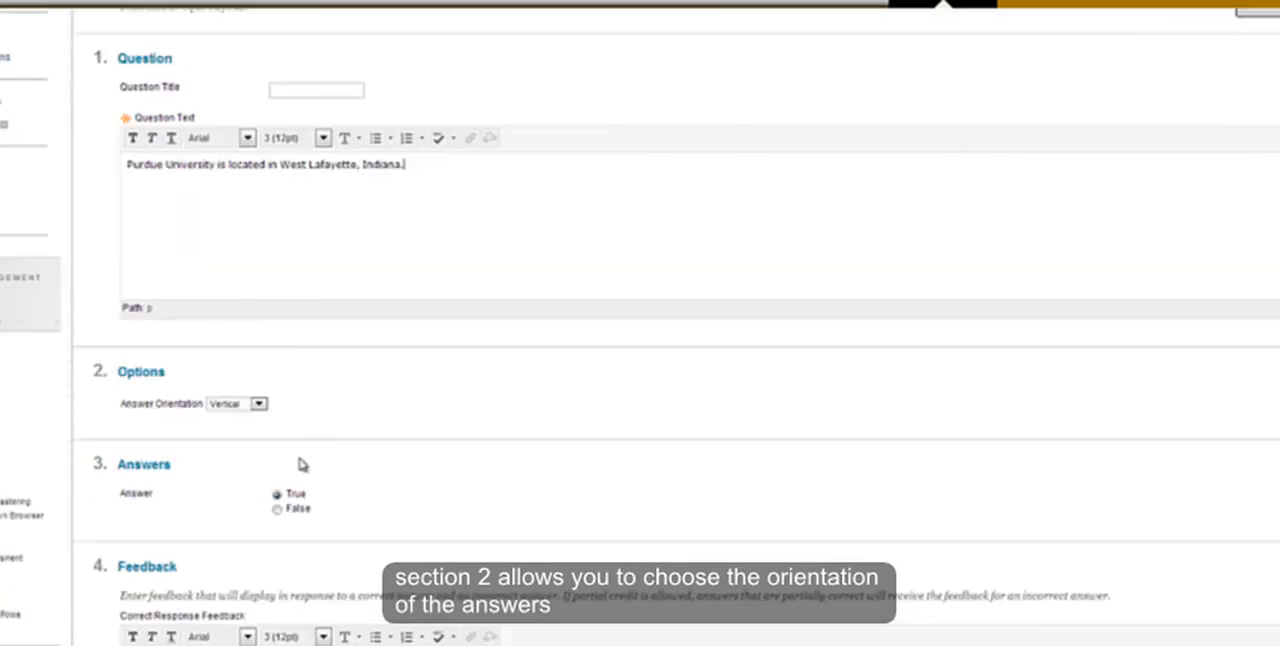
pyautogui.scroll(-3)
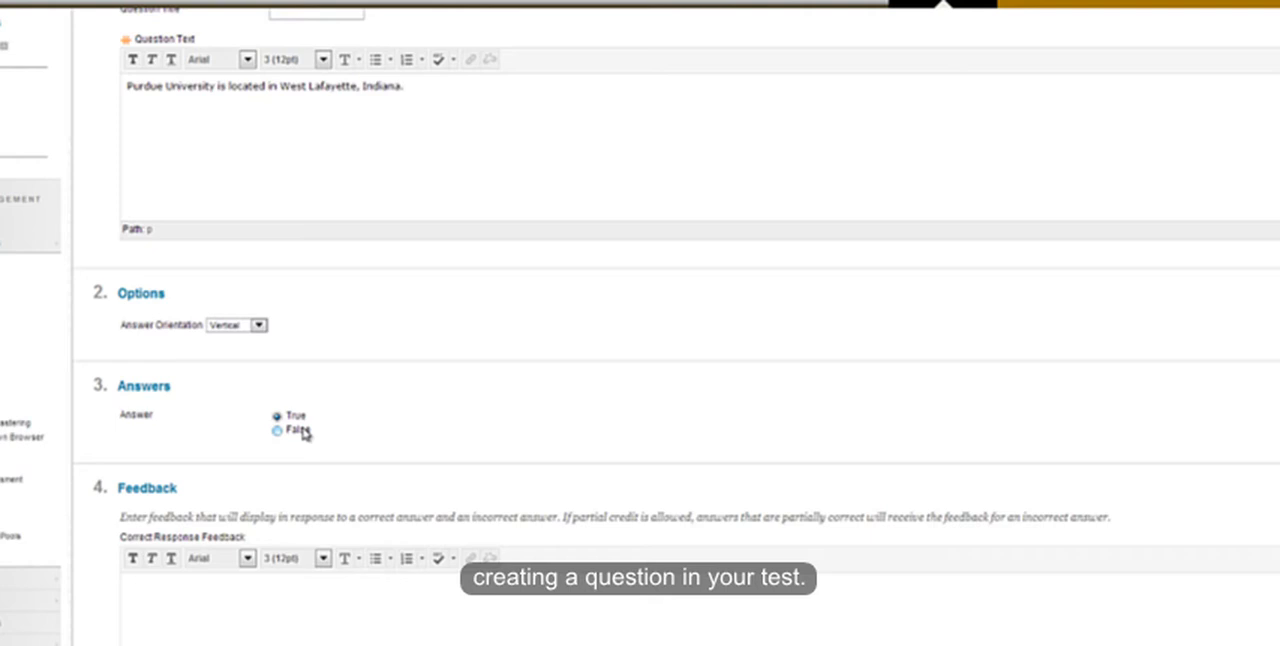
pyautogui.scroll(-3)
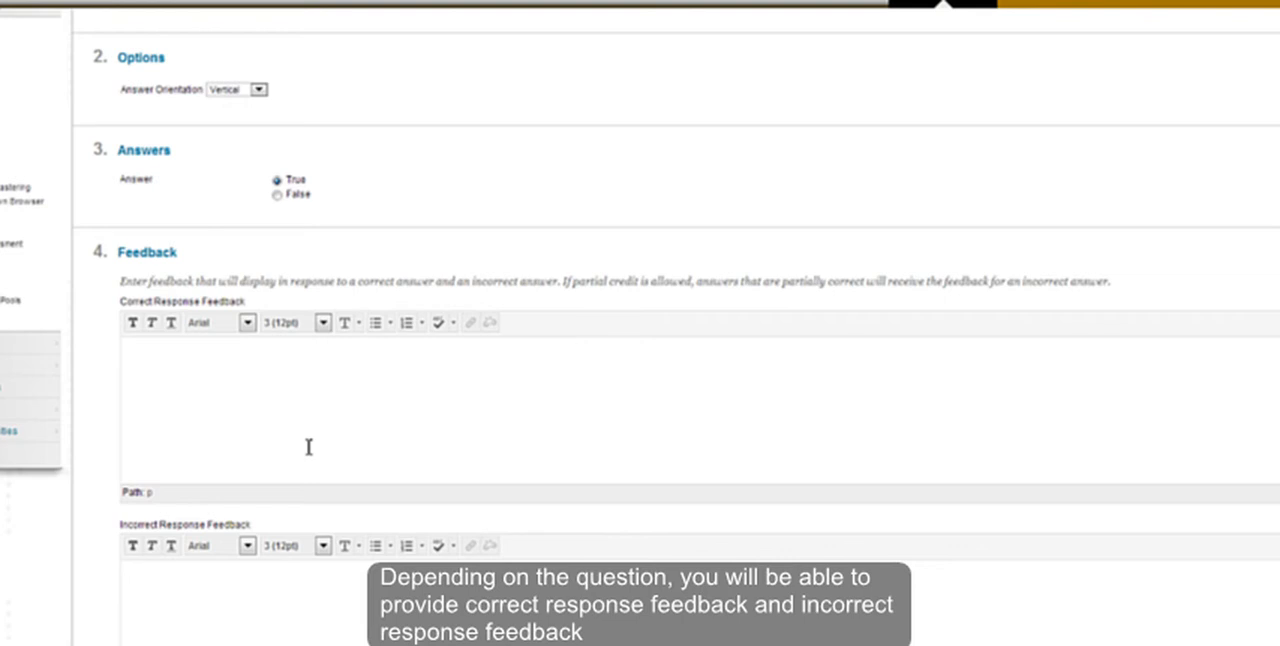
pyautogui.scroll(-3)
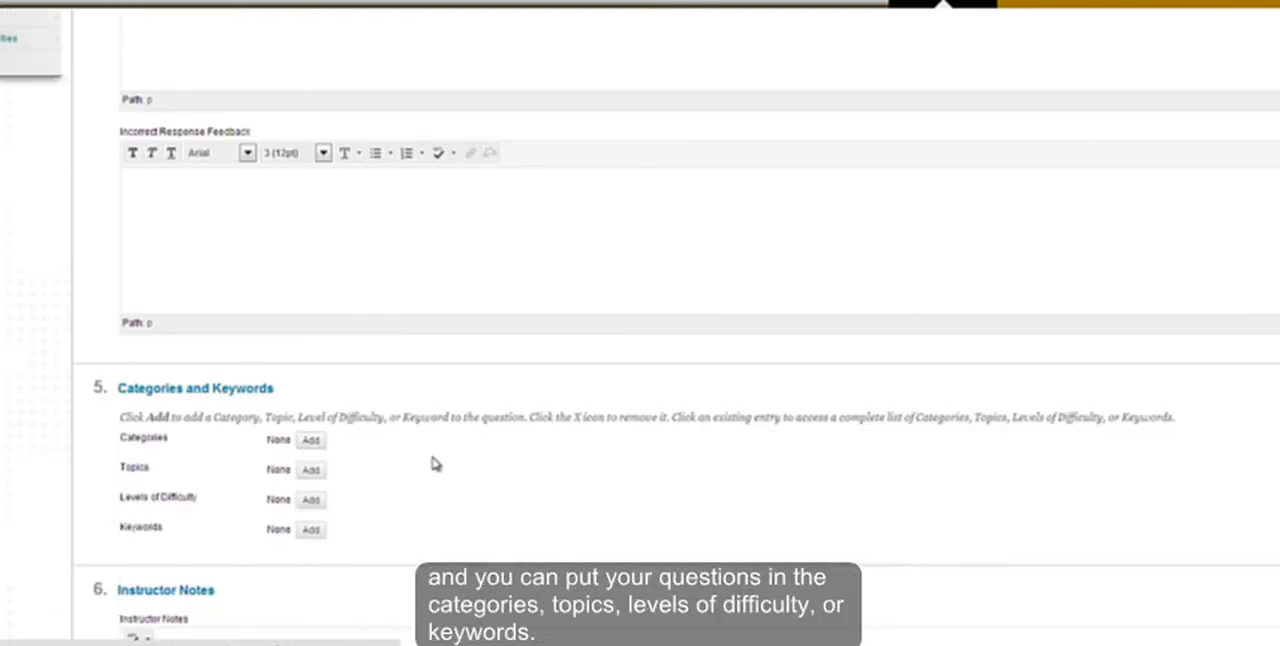
pyautogui.moveTo(448, 466)
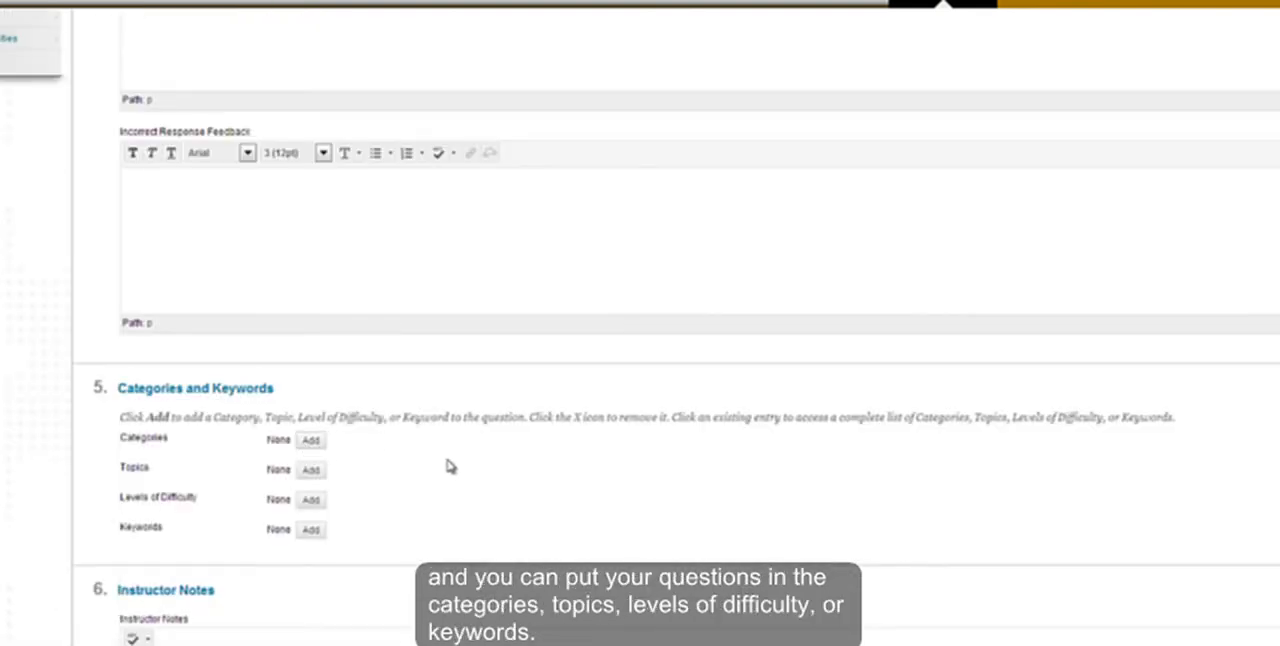
pyautogui.moveTo(430, 476)
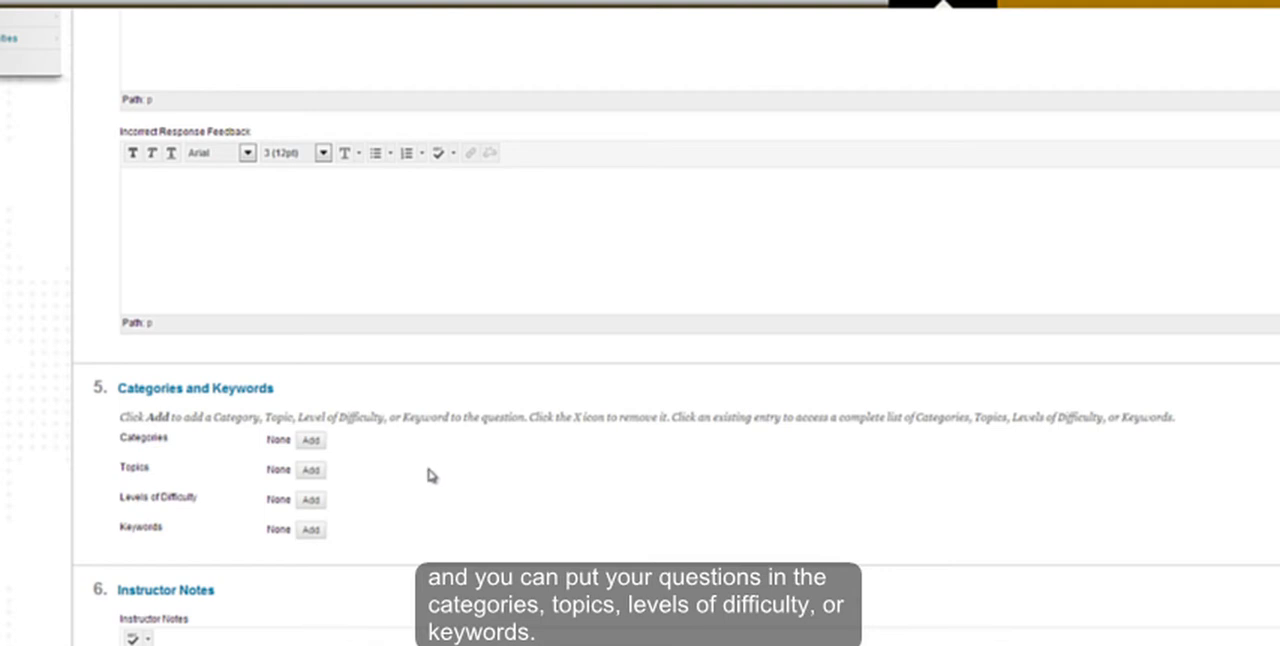
pyautogui.moveTo(404, 490)
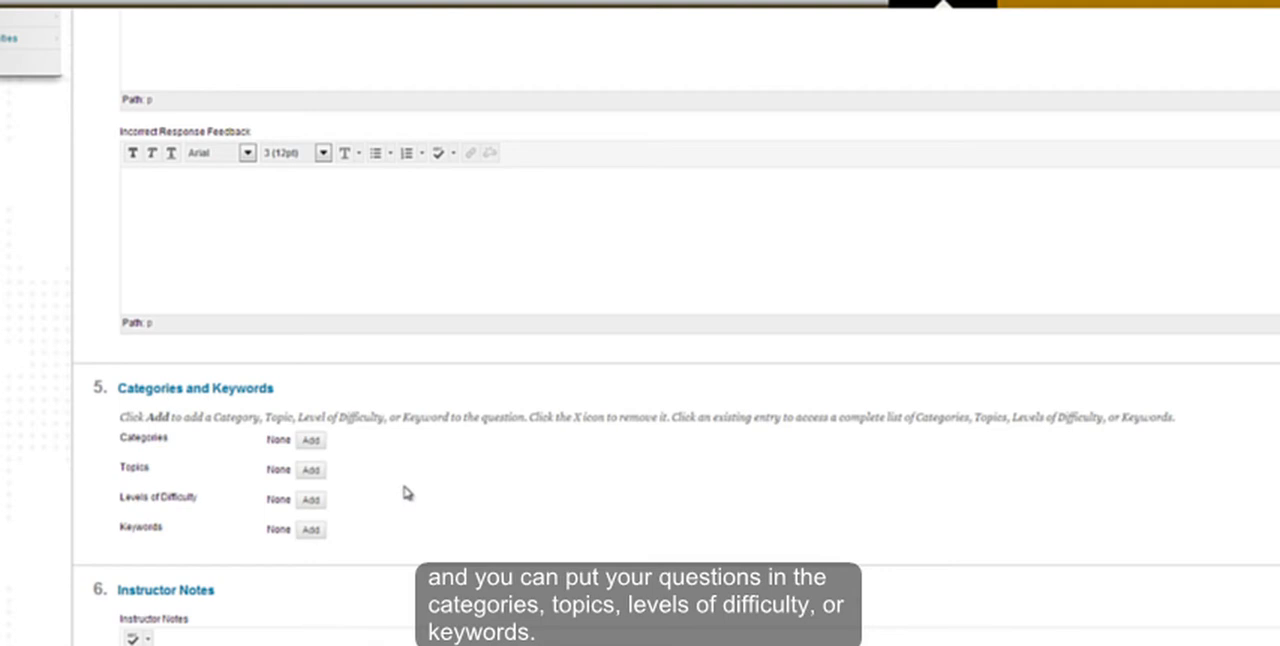
pyautogui.scroll(-3)
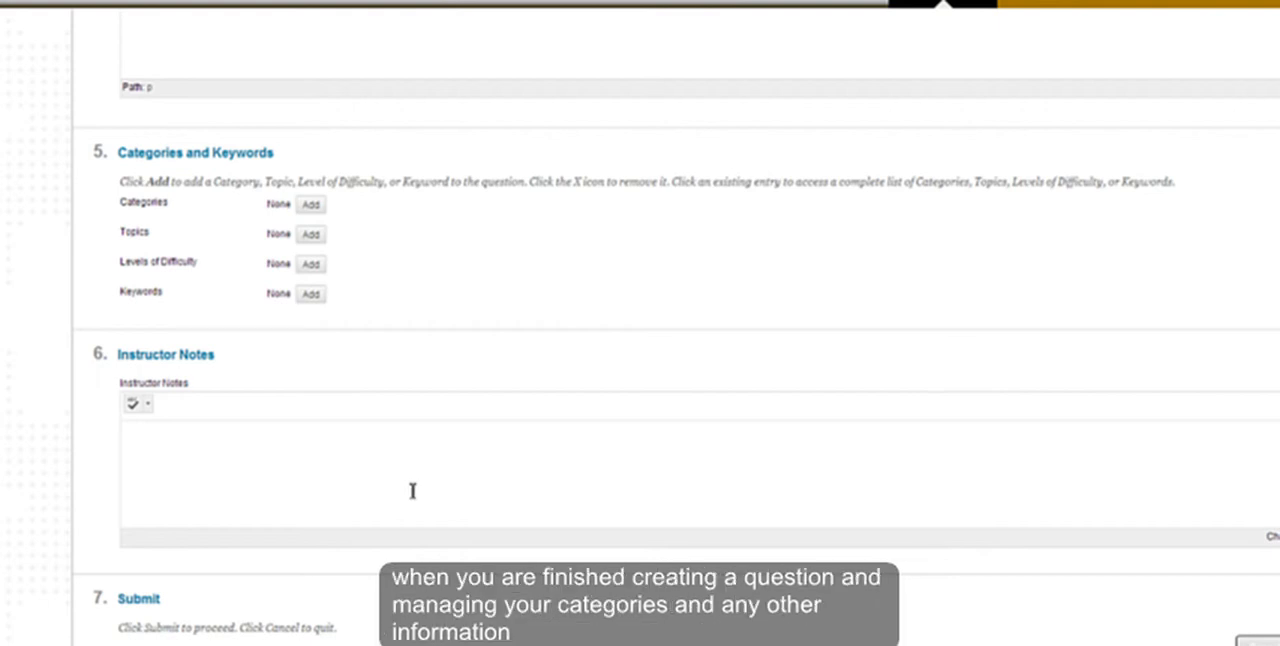
pyautogui.moveTo(428, 484)
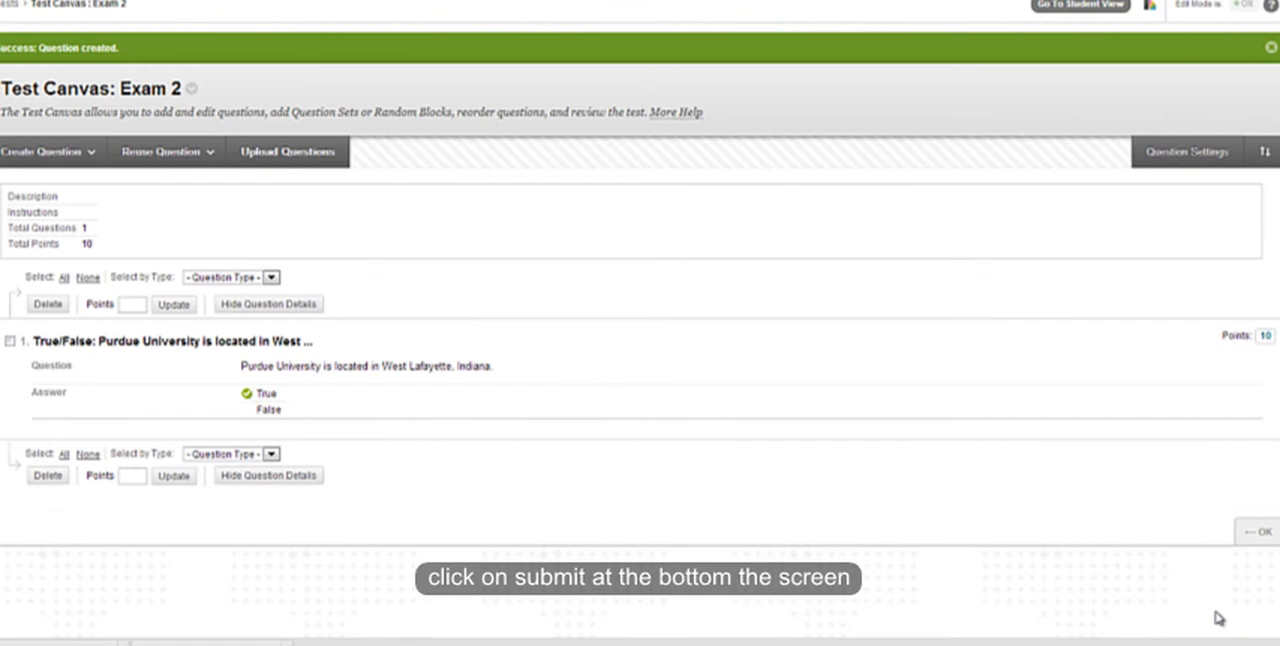
pyautogui.moveTo(692, 520)
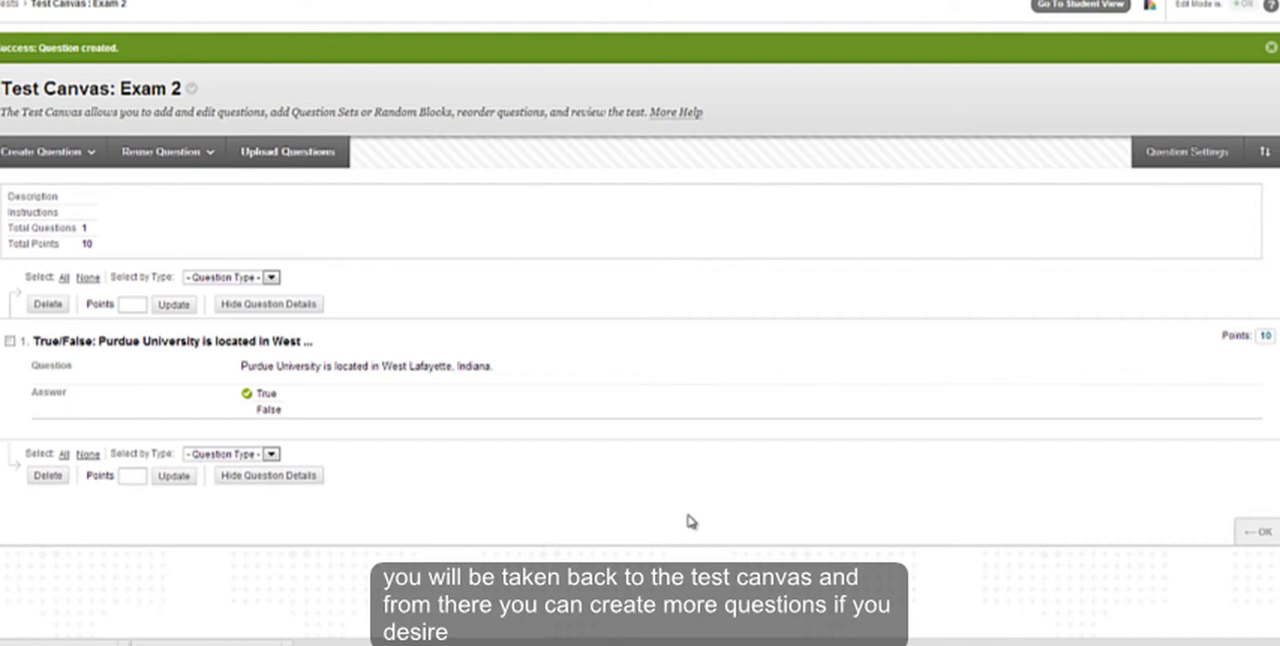
pyautogui.moveTo(676, 528)
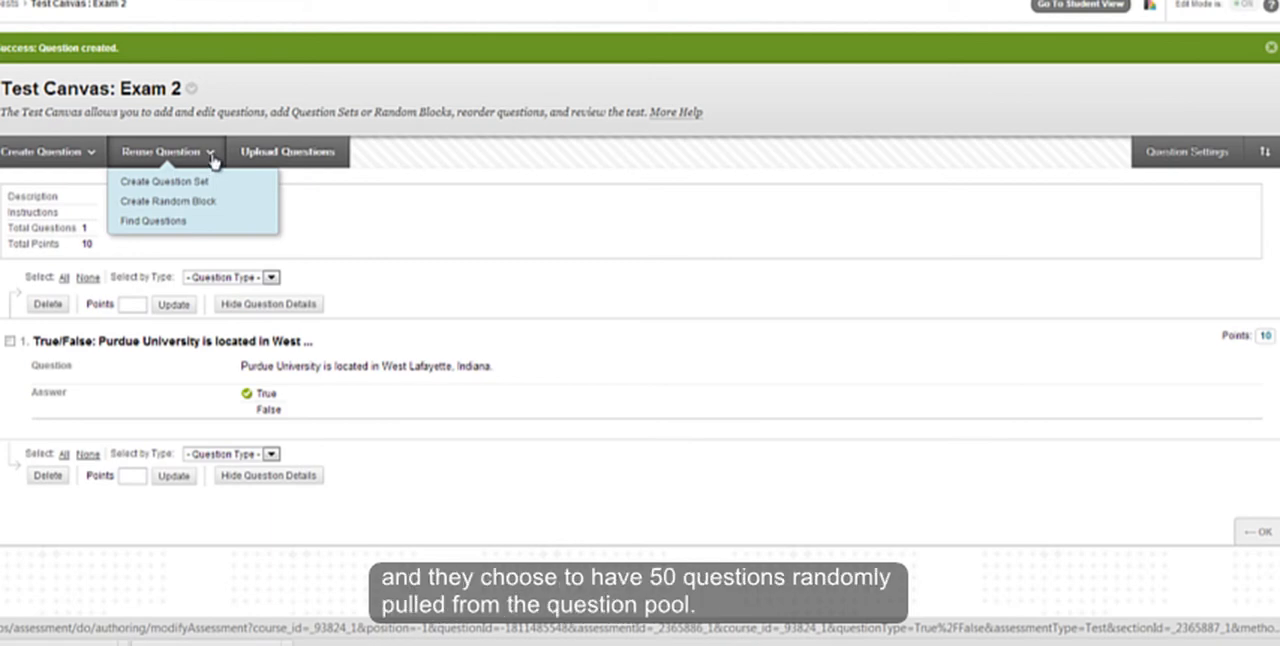
pyautogui.moveTo(218, 168)
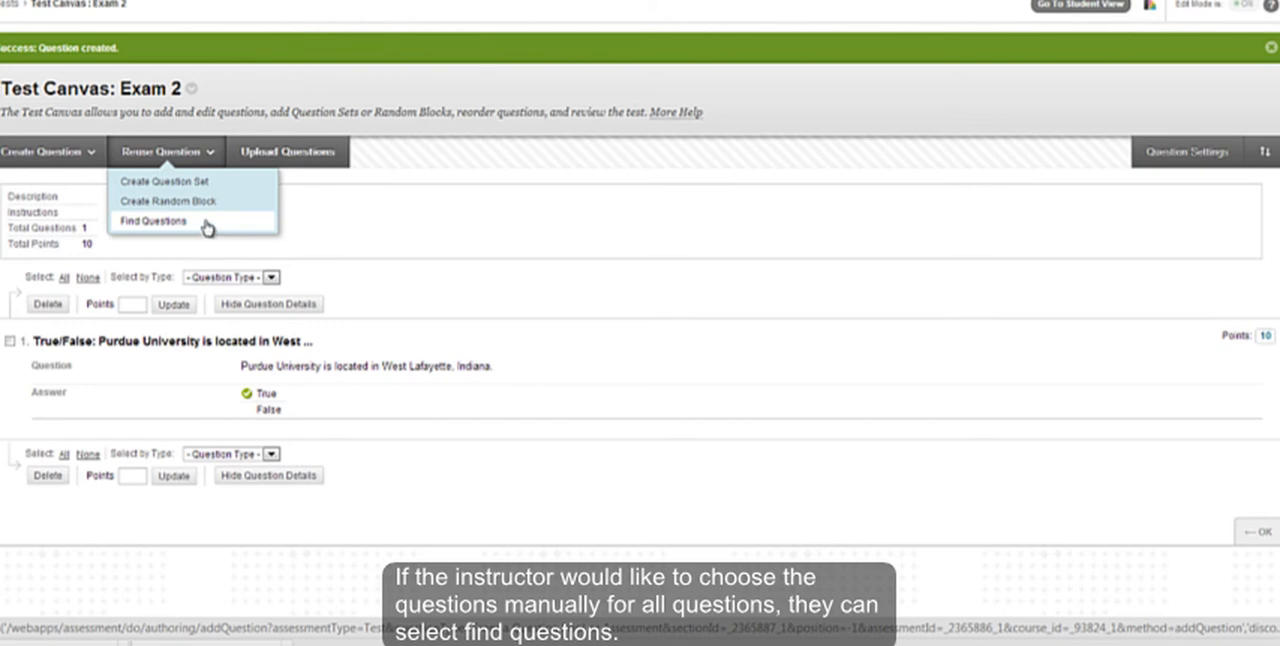
# Step: Choose Find Questions from the Reuse Question menu
pyautogui.click(152, 220)
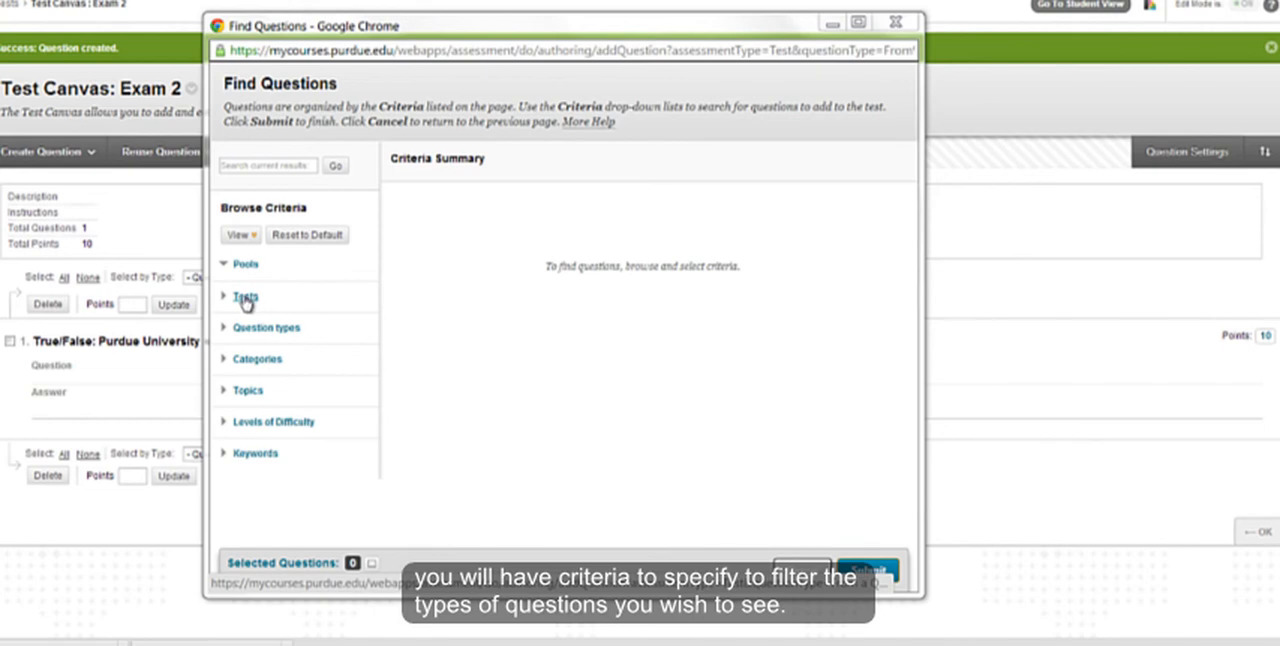
# Step: Filter to Exam 1, select its Blackboard Learn product question and add it to Exam 2
pyautogui.click(244, 296)
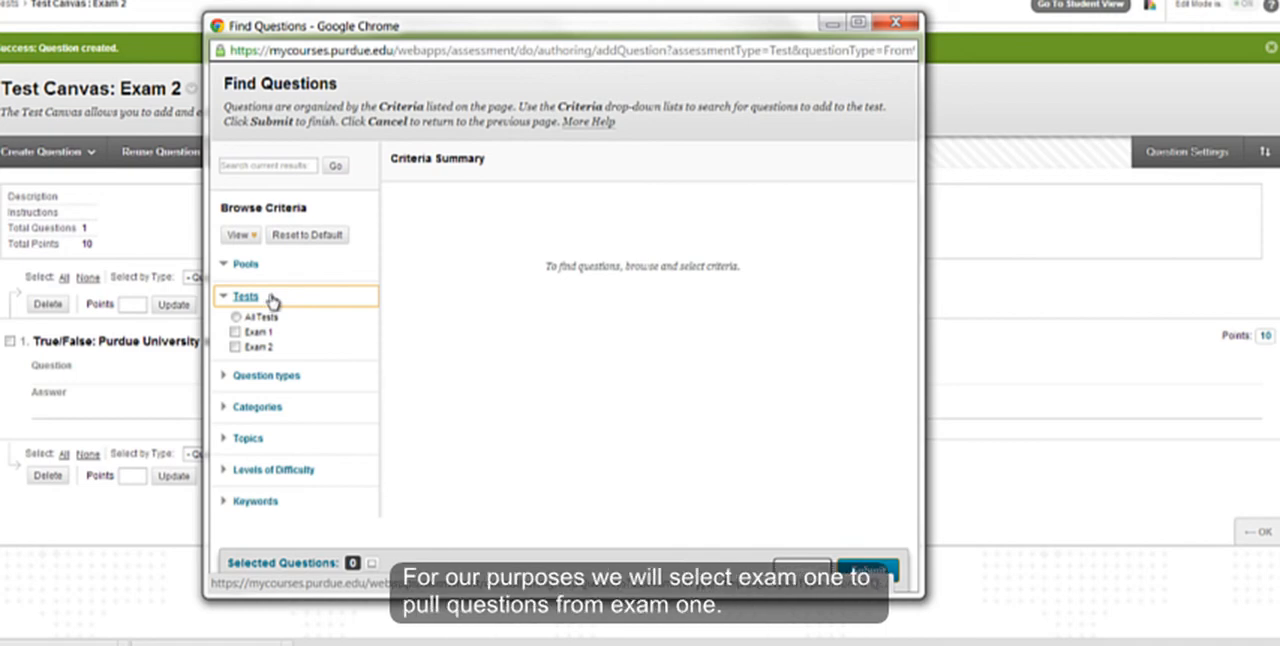
pyautogui.moveTo(264, 314)
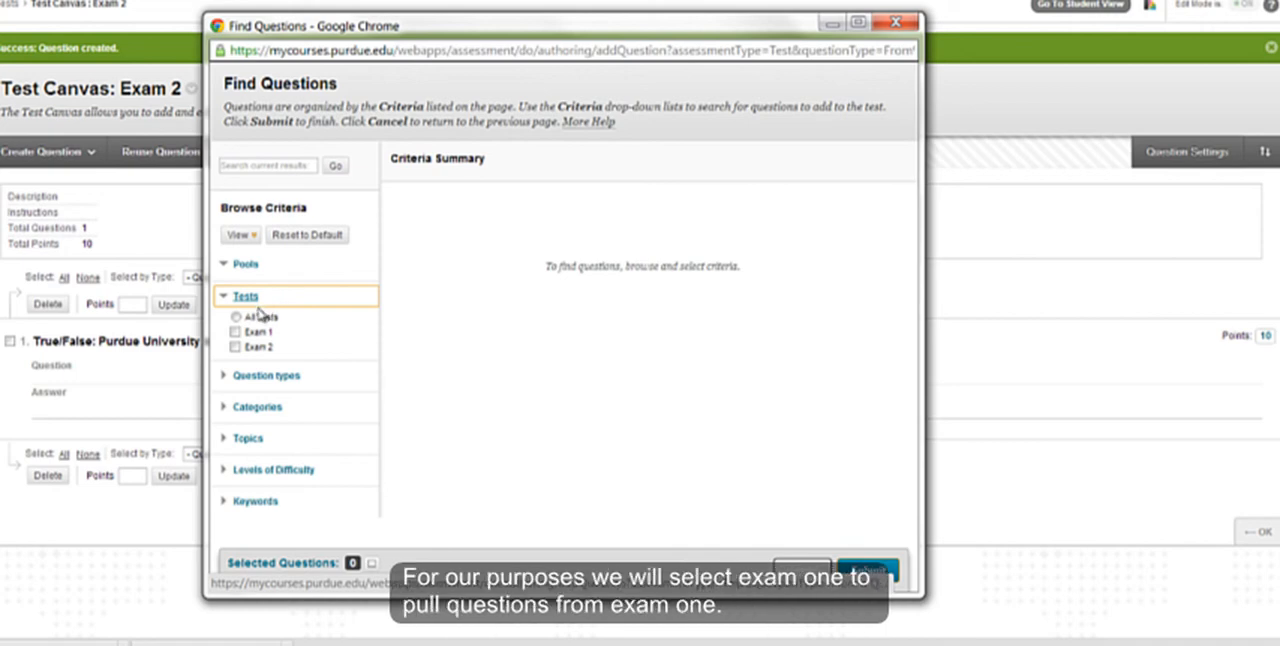
pyautogui.click(236, 332)
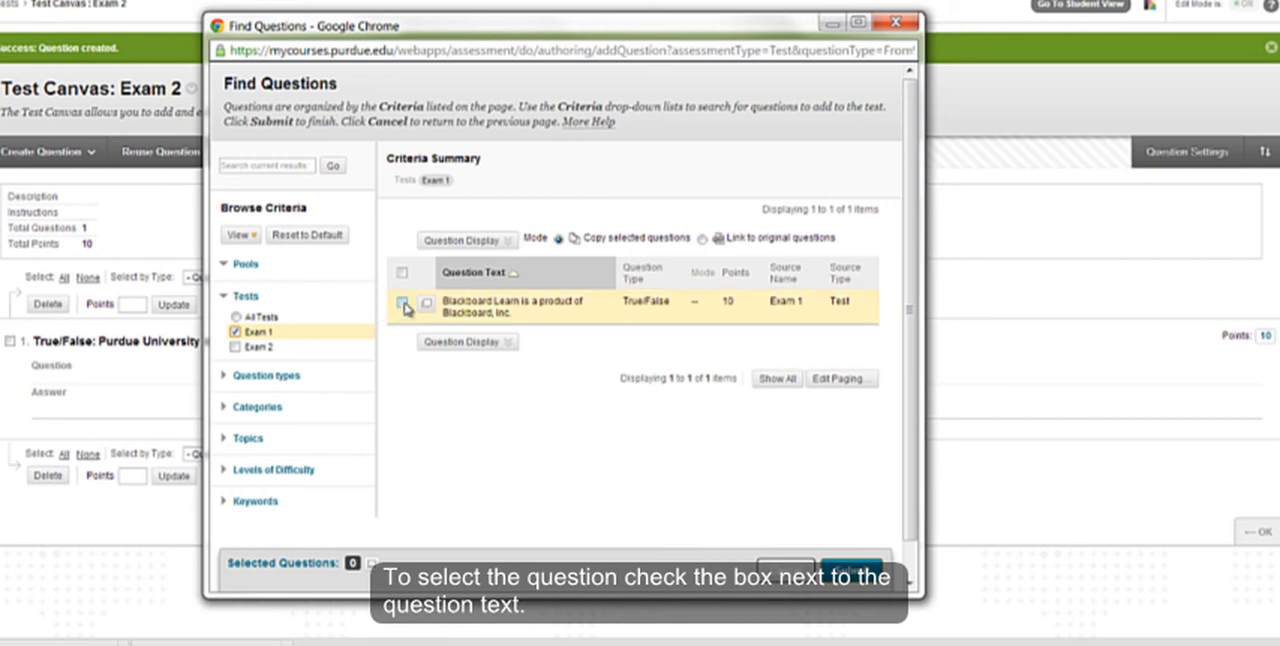
pyautogui.click(402, 304)
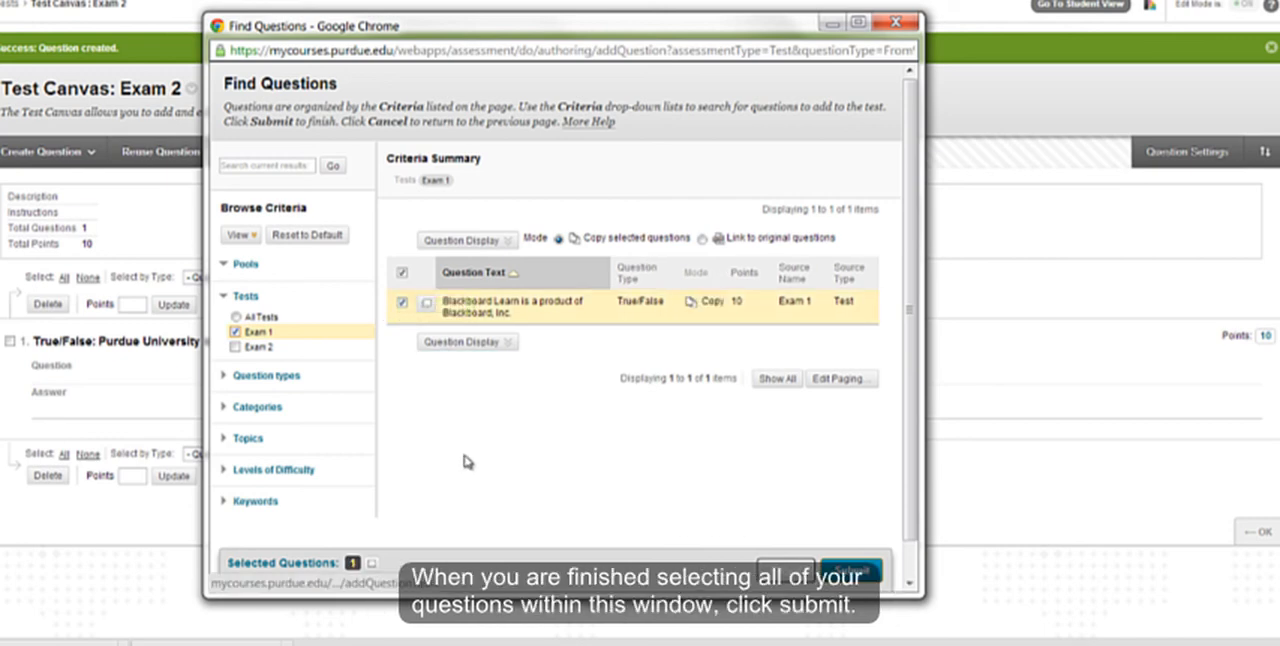
pyautogui.moveTo(480, 472)
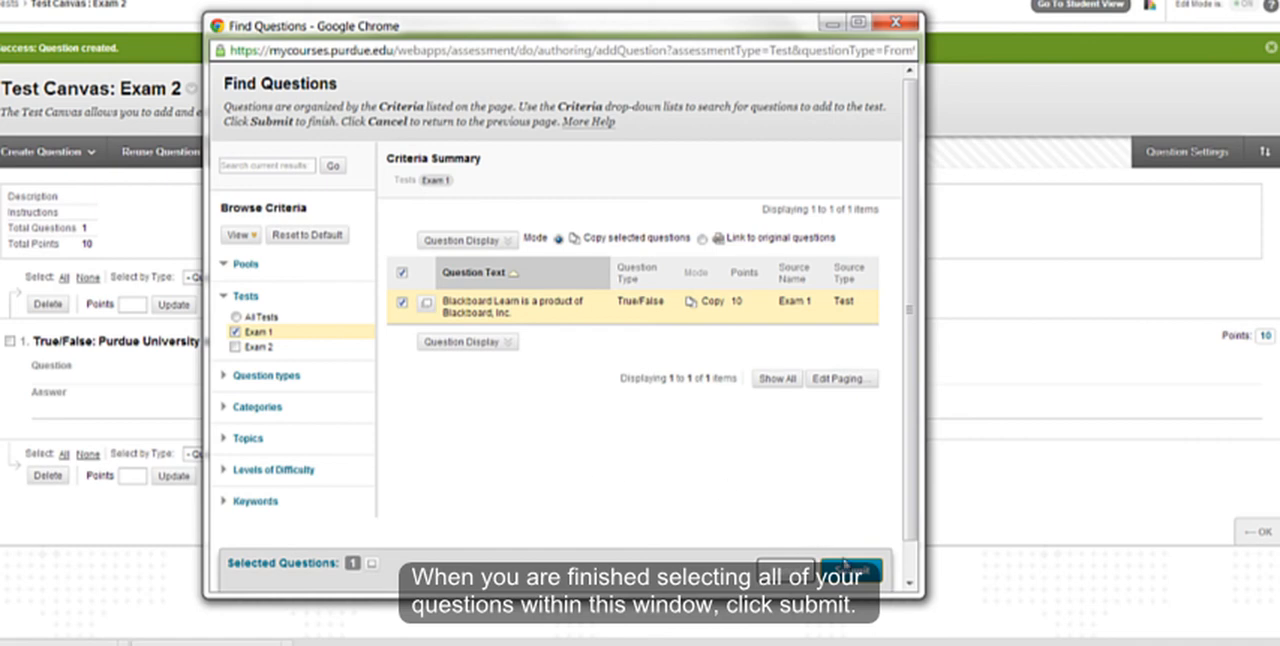
pyautogui.click(848, 572)
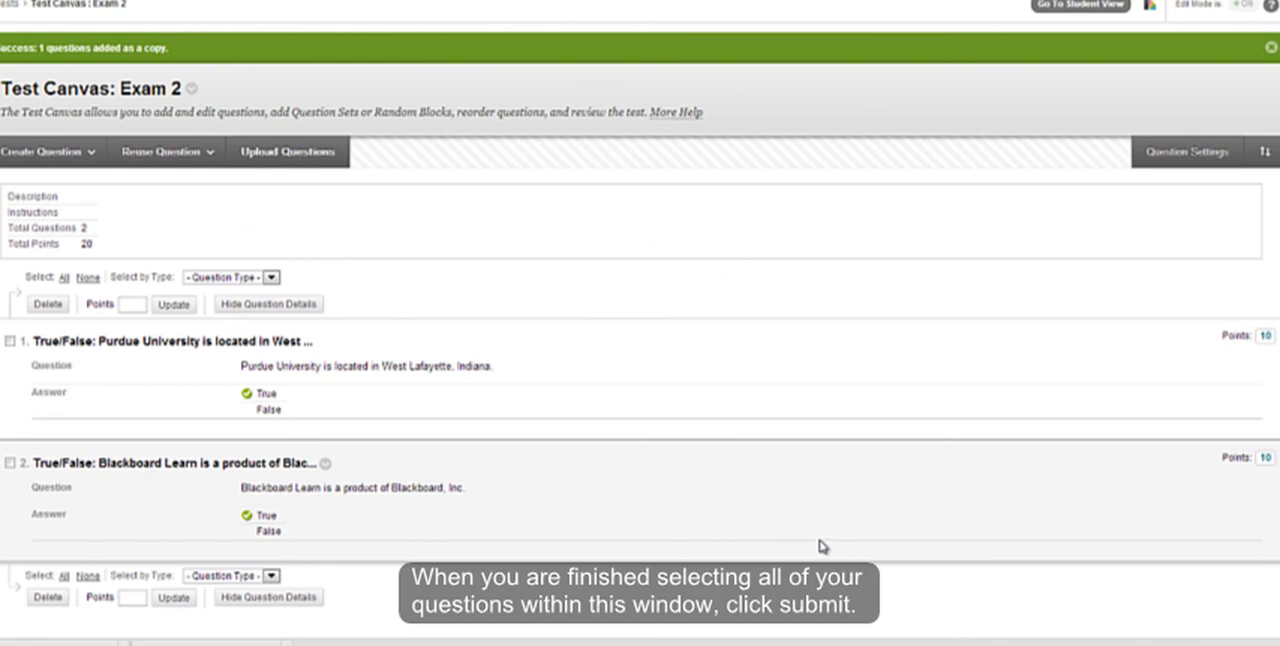
pyautogui.moveTo(810, 534)
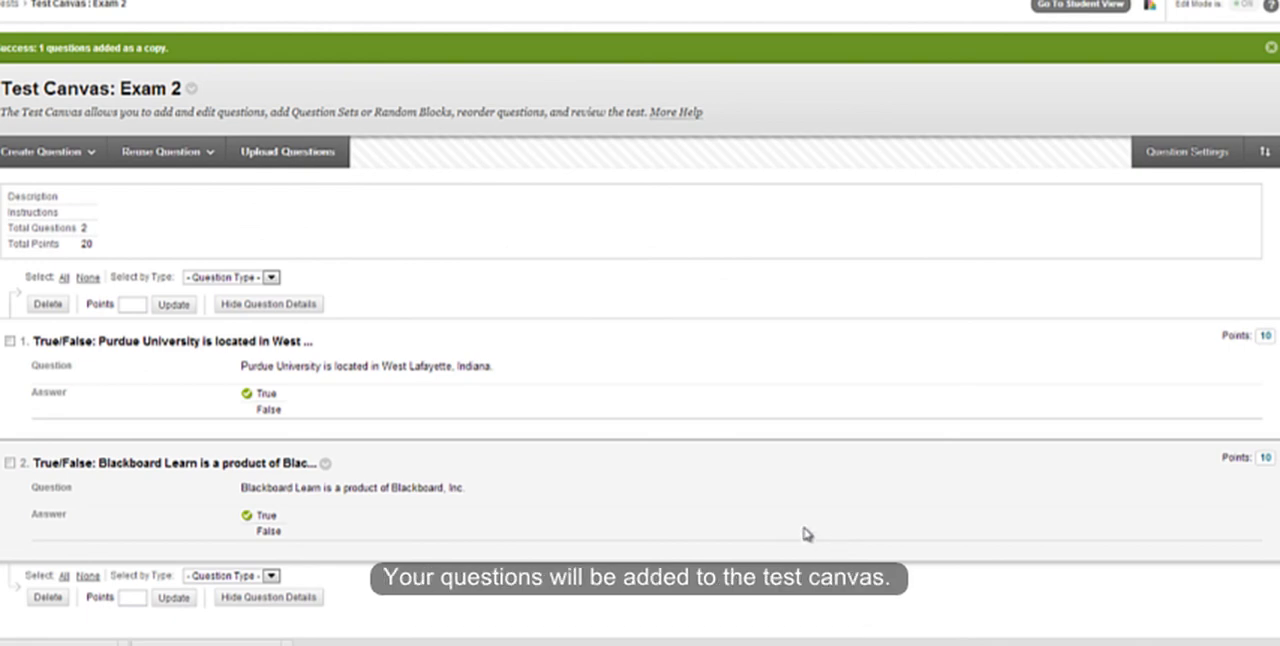